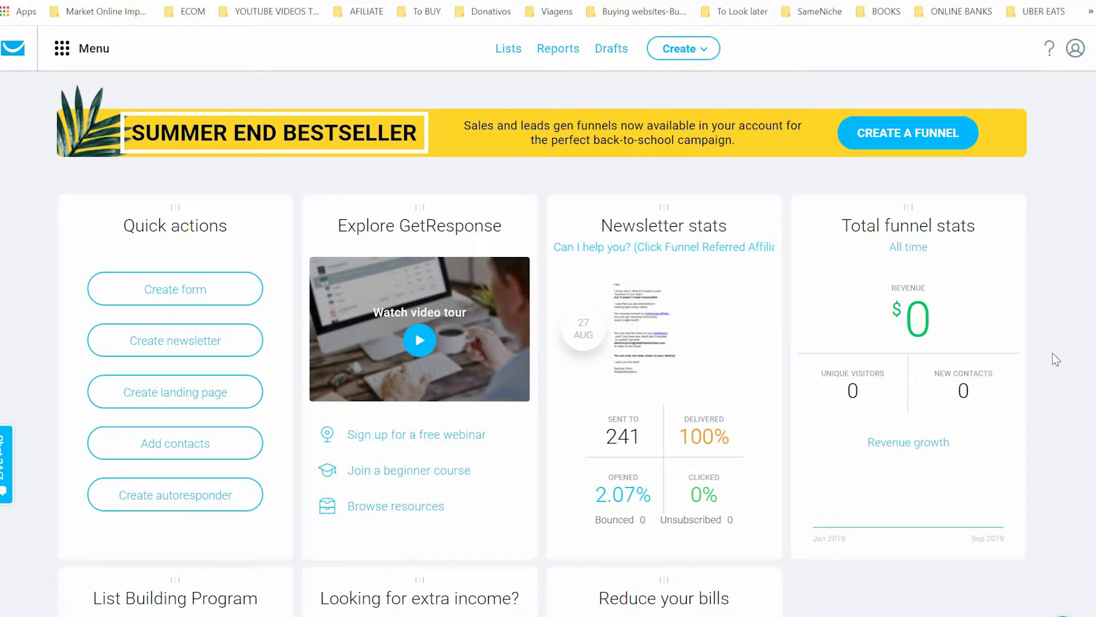
mouse_move(14, 257)
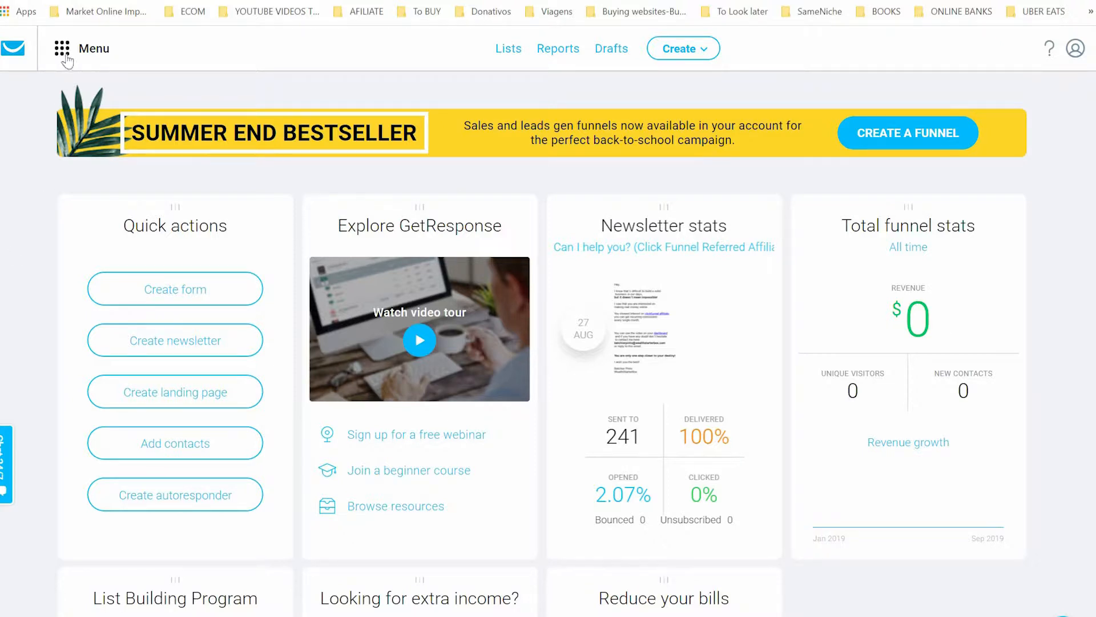
Go to the Facebook Ads feature from the GetResponse tools menu.
left_click(62, 48)
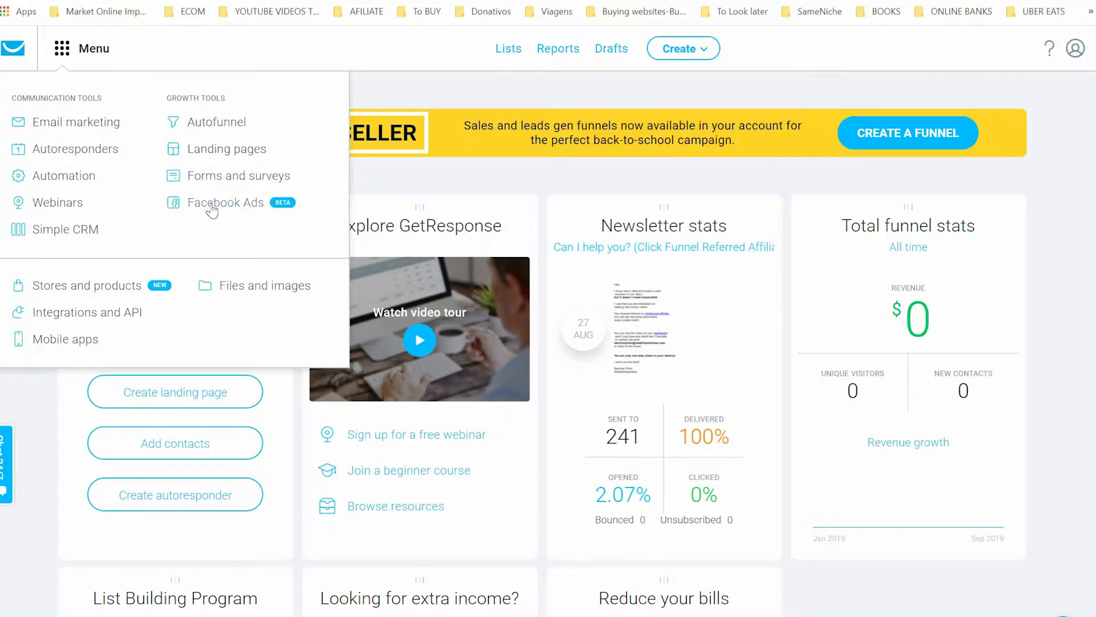
left_click(225, 202)
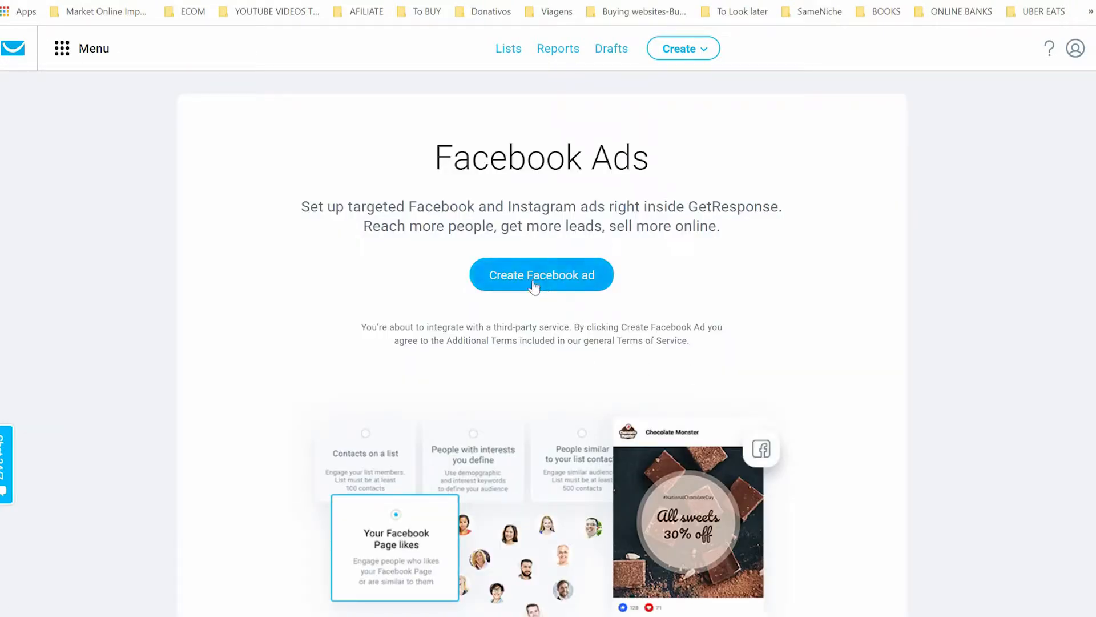
Start a new Facebook ad and accept the Facebook Terms of Use.
left_click(540, 274)
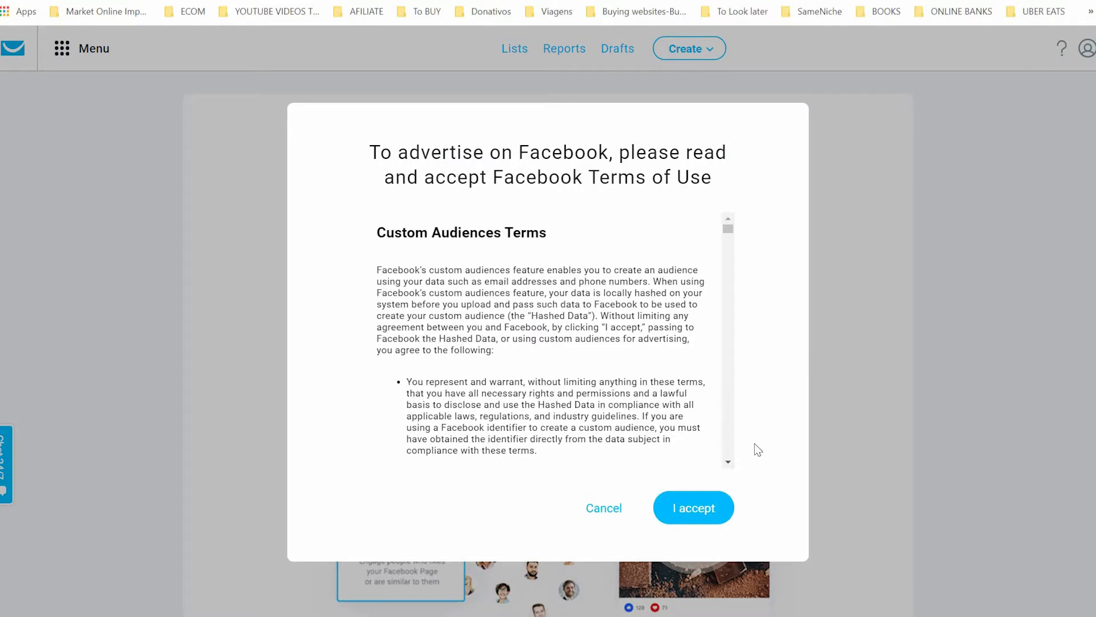
left_click(693, 507)
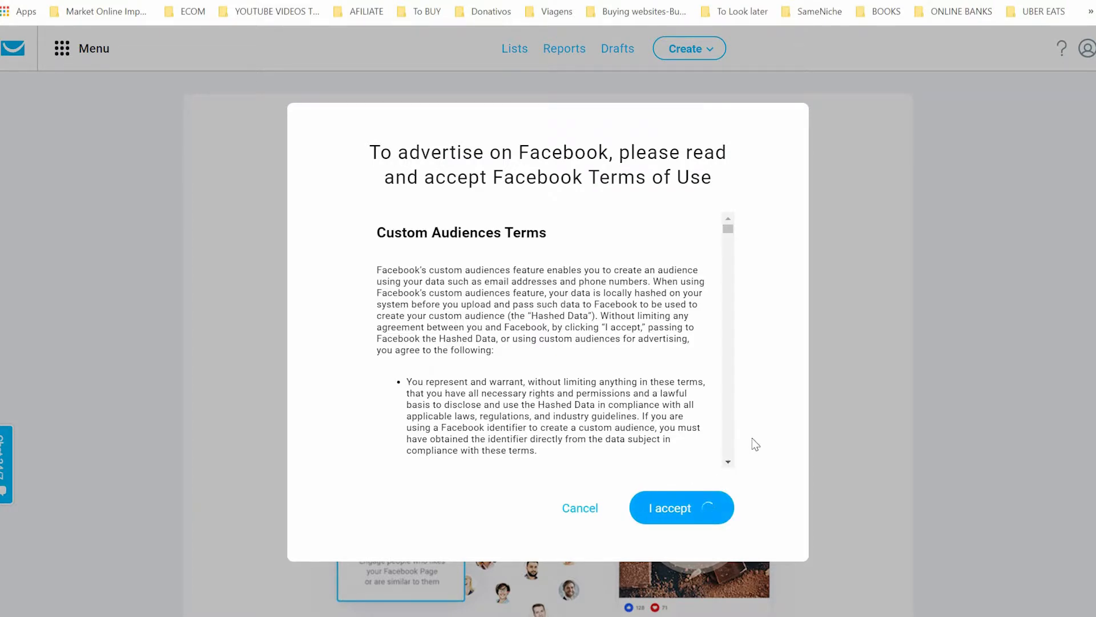
left_click(681, 507)
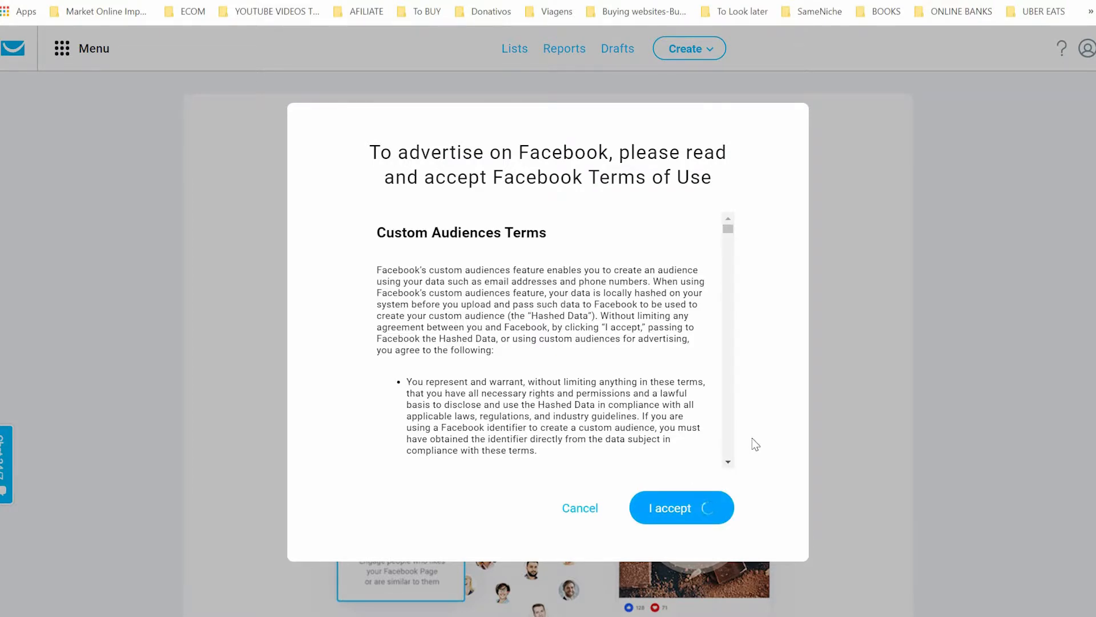
left_click(679, 507)
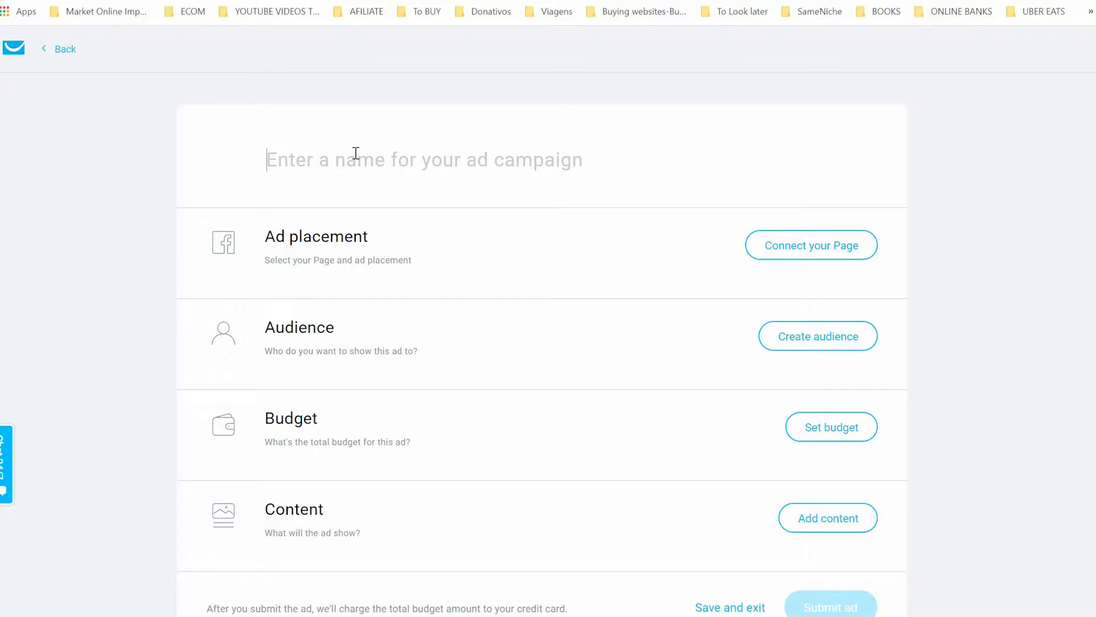
Name the ad campaign 'Fb ads' and begin connecting a Facebook Page.
type("Fb ad")
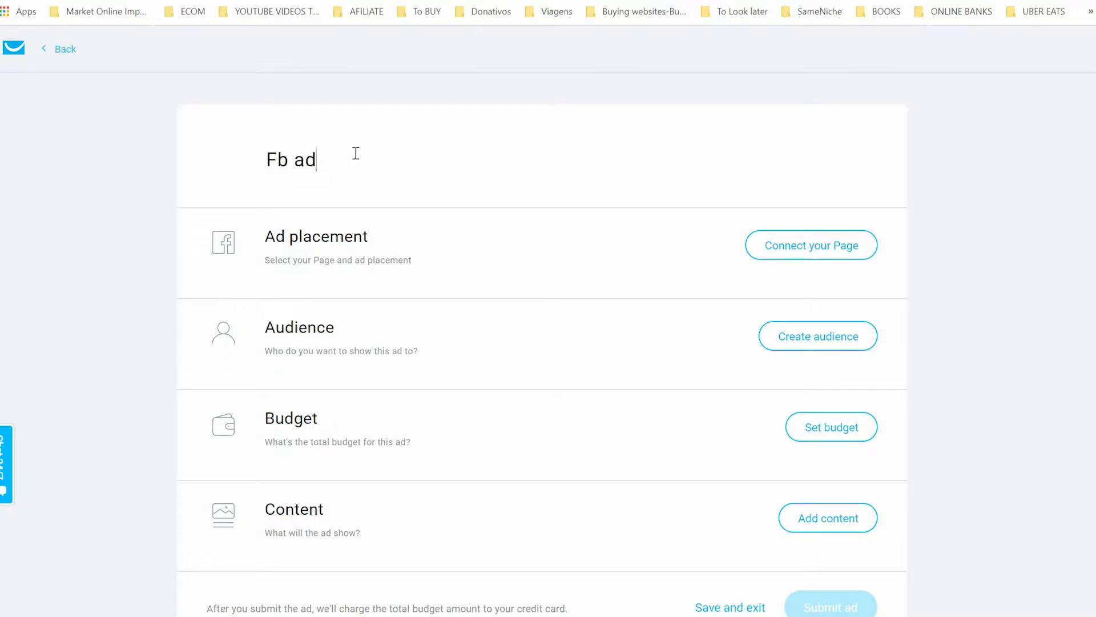
type("s")
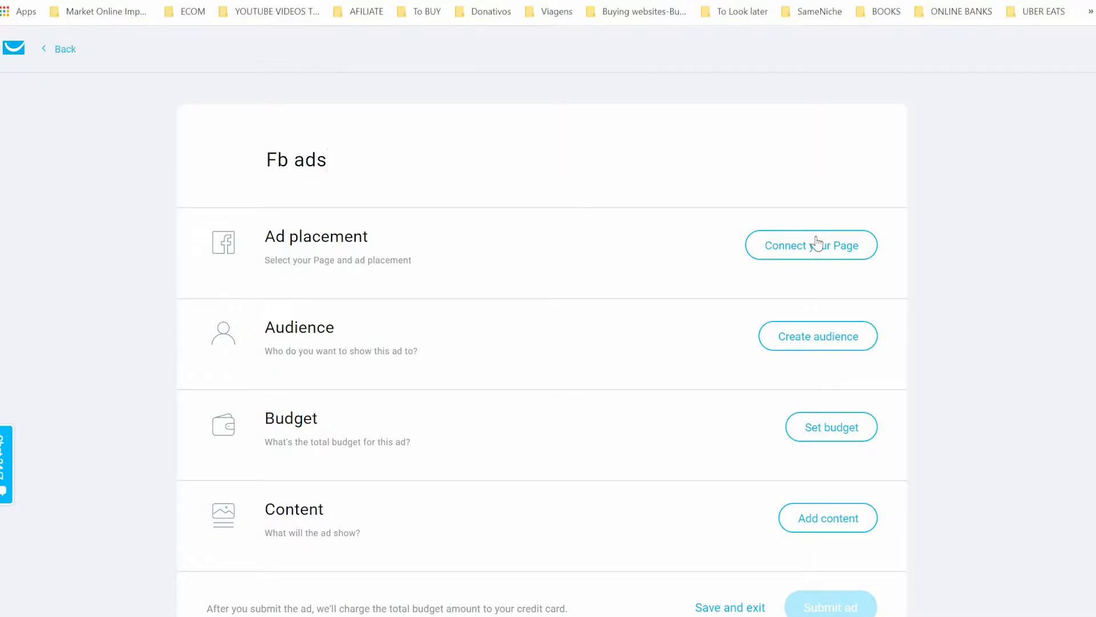
mouse_move(811, 246)
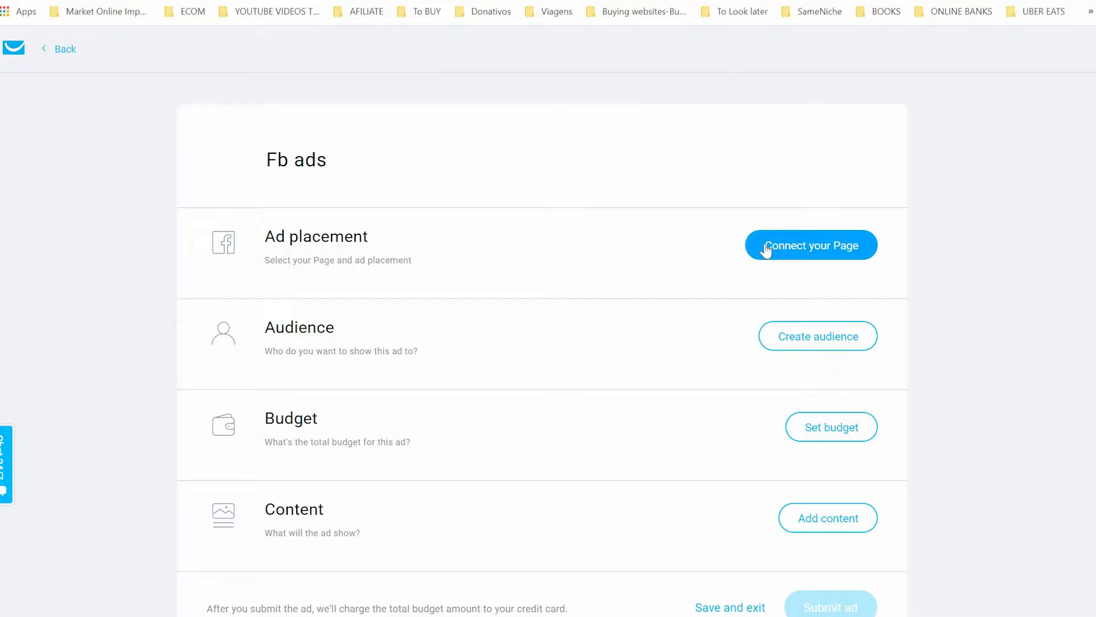
left_click(316, 160)
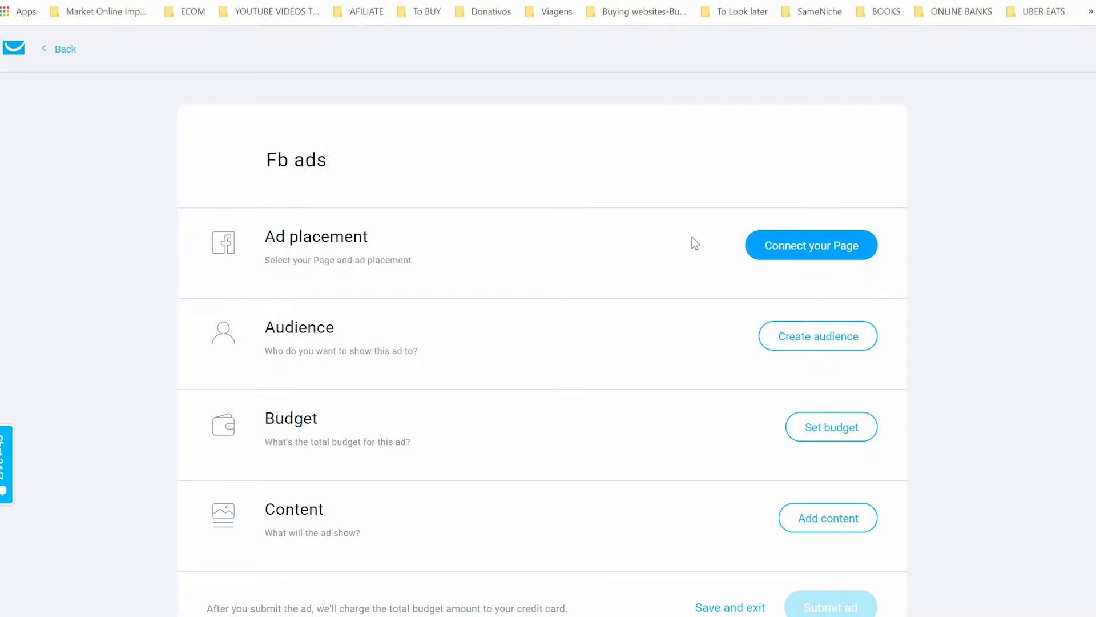
left_click(811, 244)
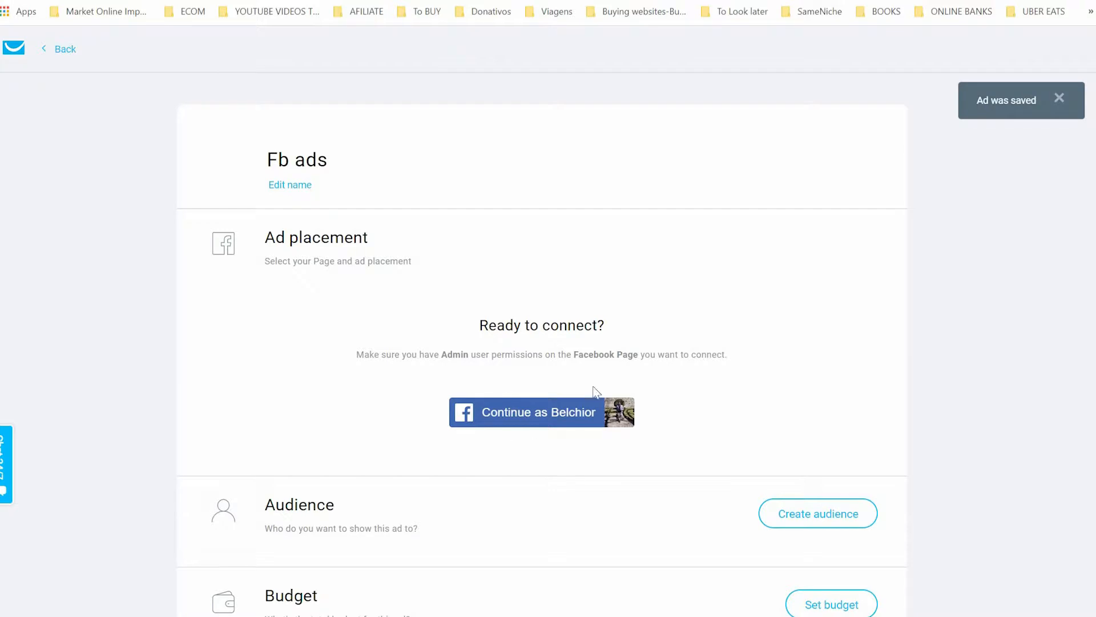
Log in with Facebook and grant GetResponse Ads permission to manage the Pages.
left_click(542, 413)
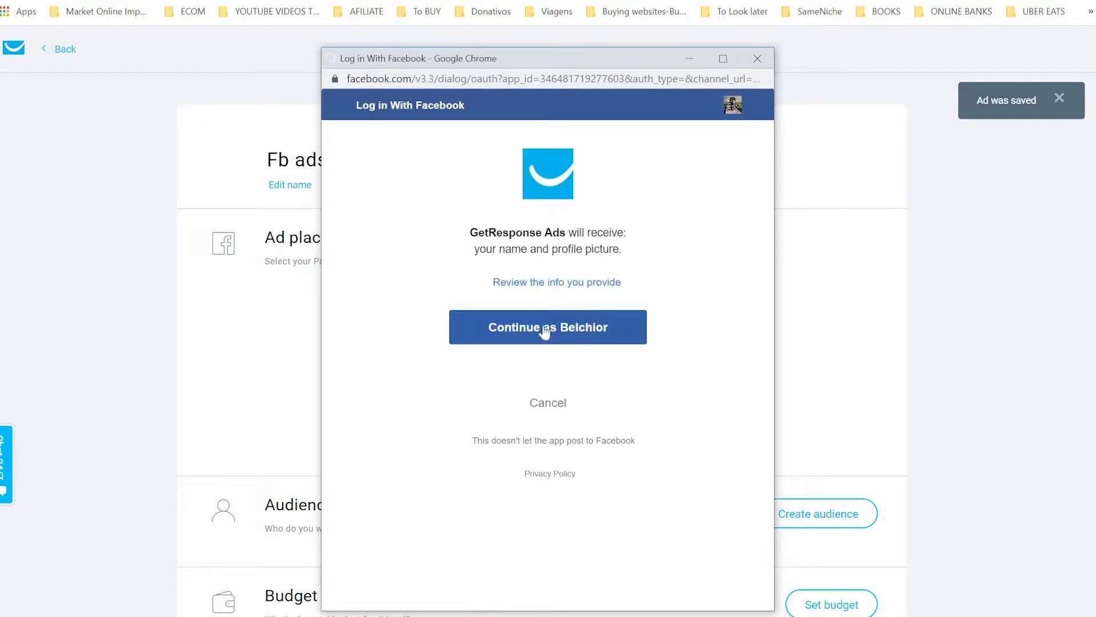
left_click(547, 326)
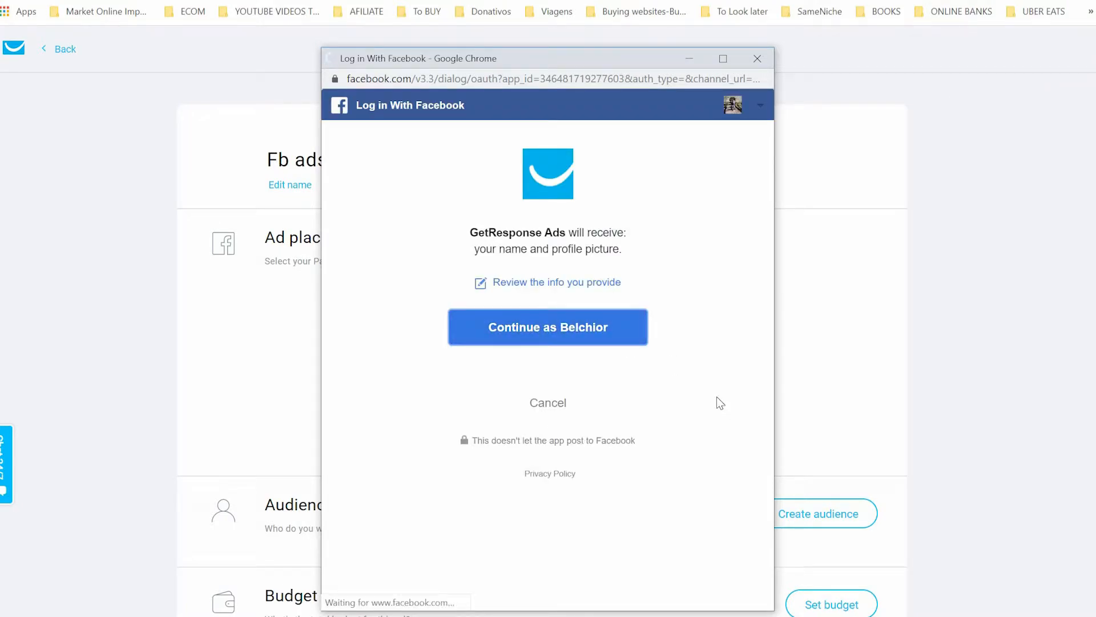
left_click(547, 326)
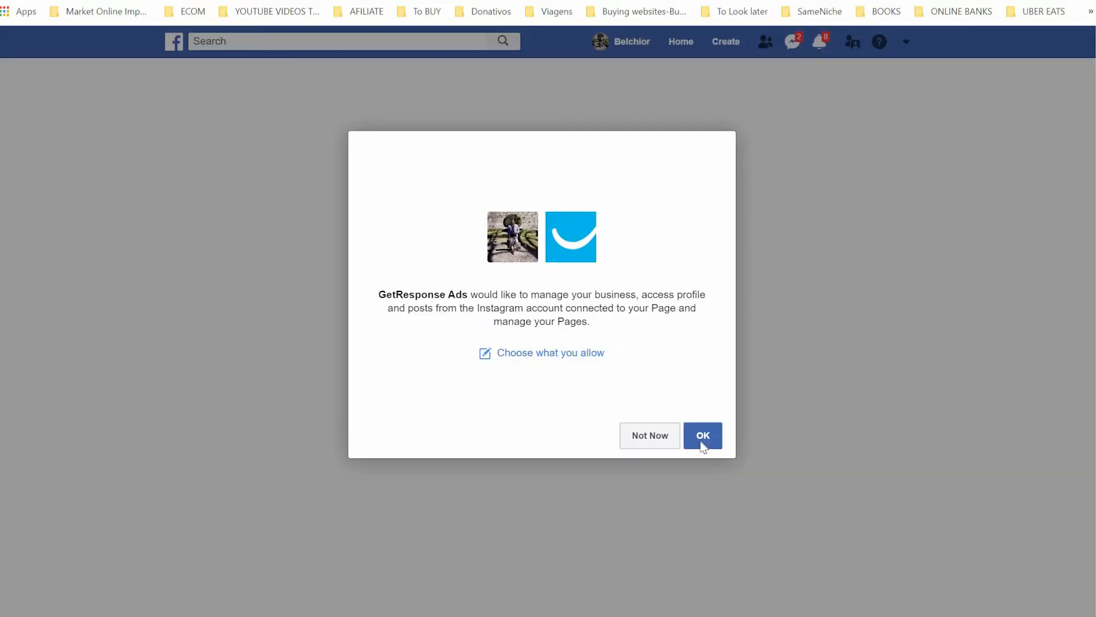
left_click(702, 435)
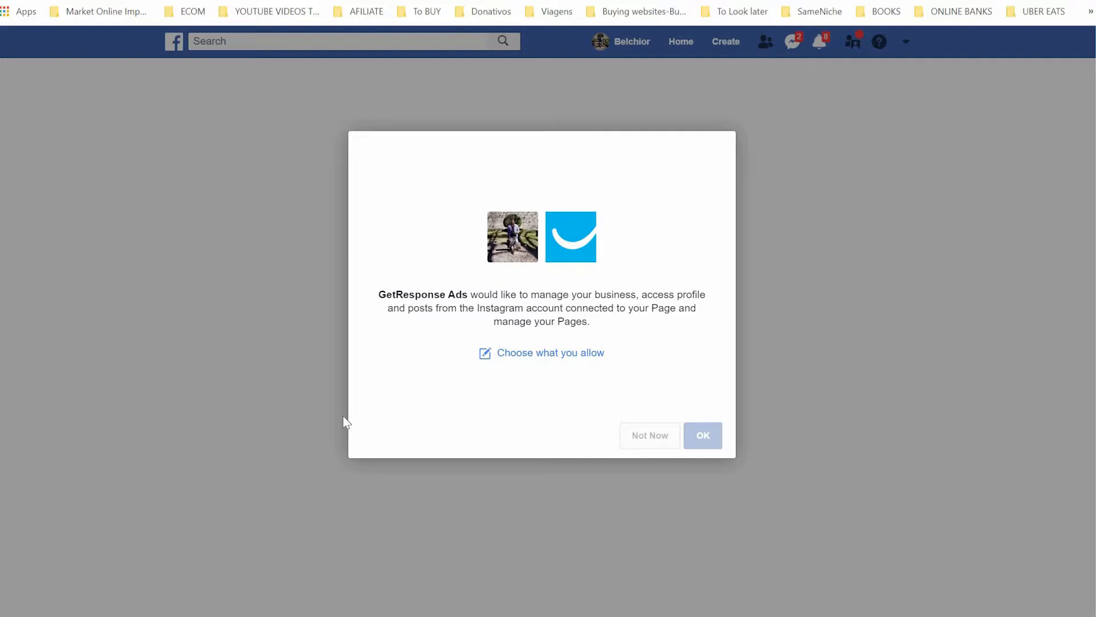
left_click(703, 435)
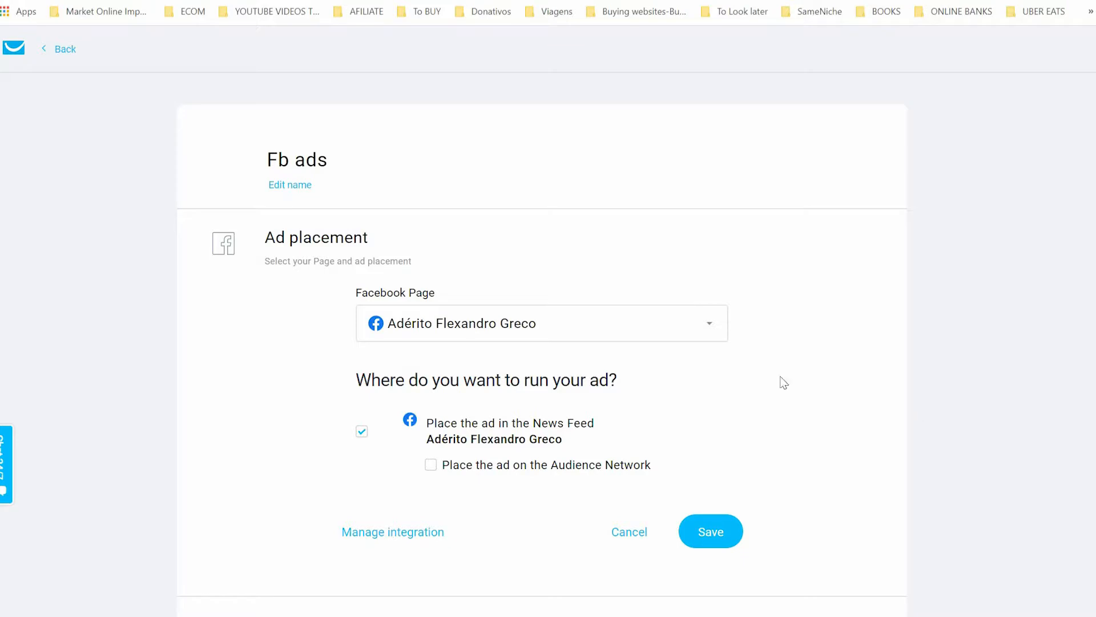
mouse_move(838, 371)
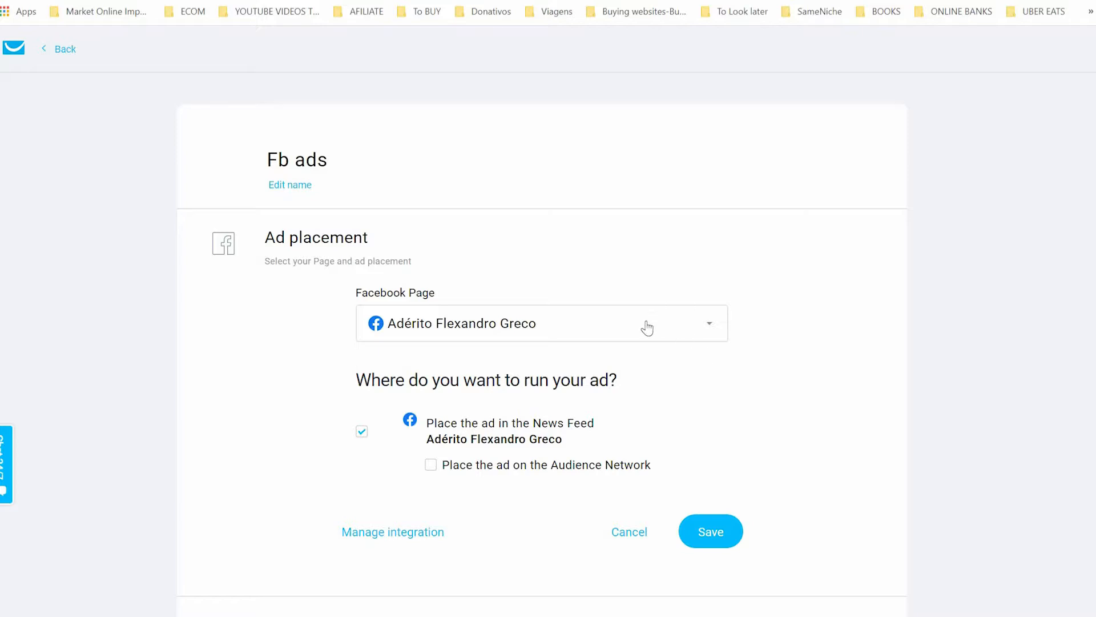
Connect the other Facebook Page with News Feed placement and save the placement.
left_click(541, 323)
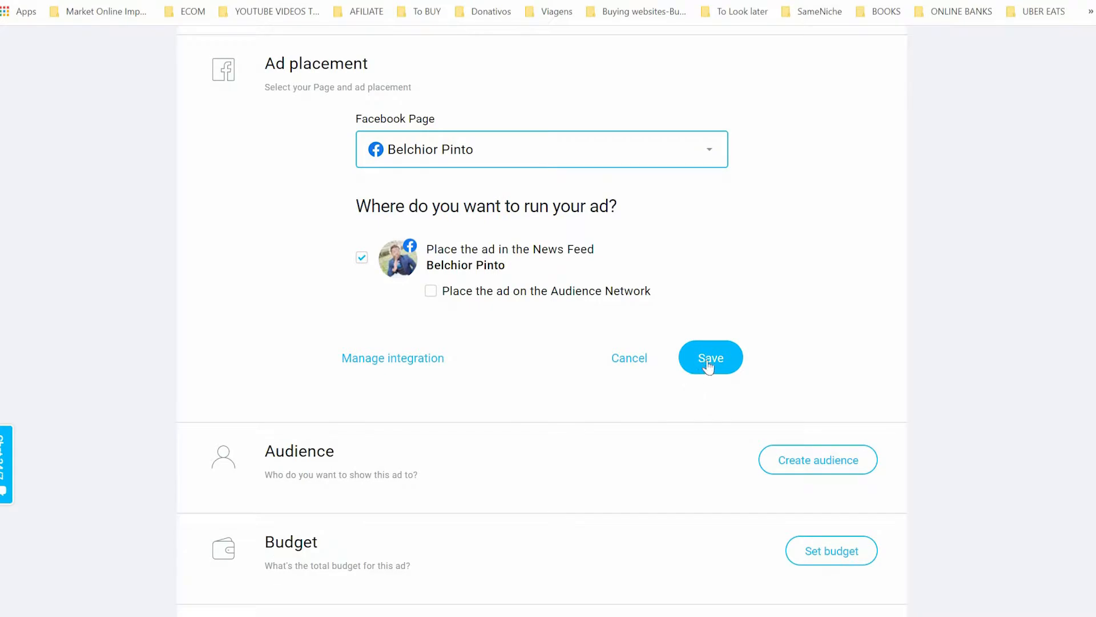
left_click(709, 358)
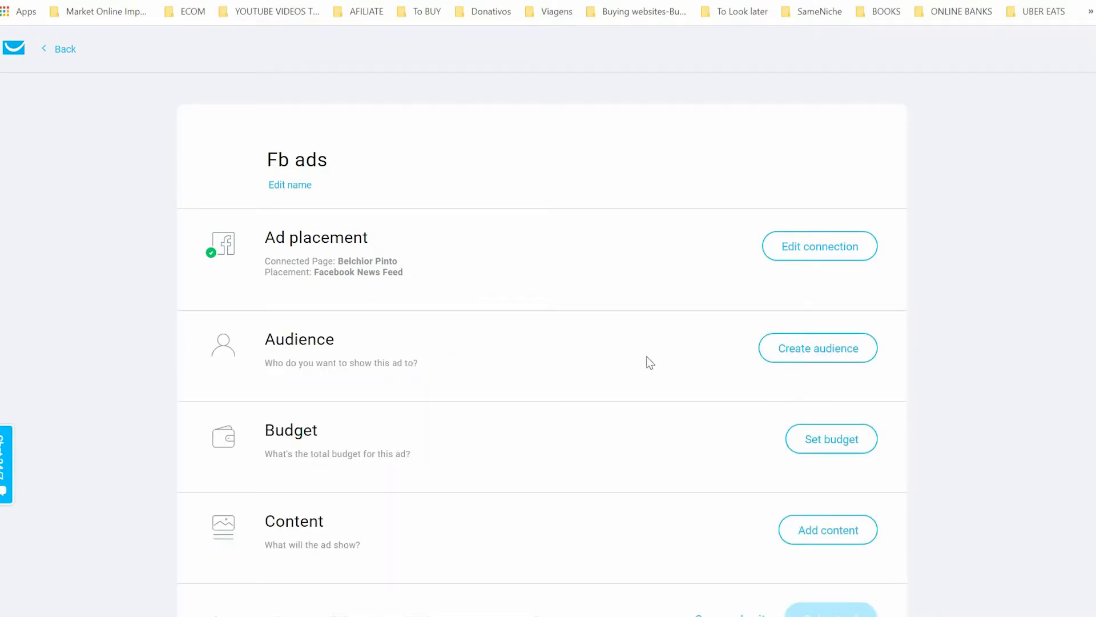
Start creating the ad's audience and review the targeting options.
left_click(818, 347)
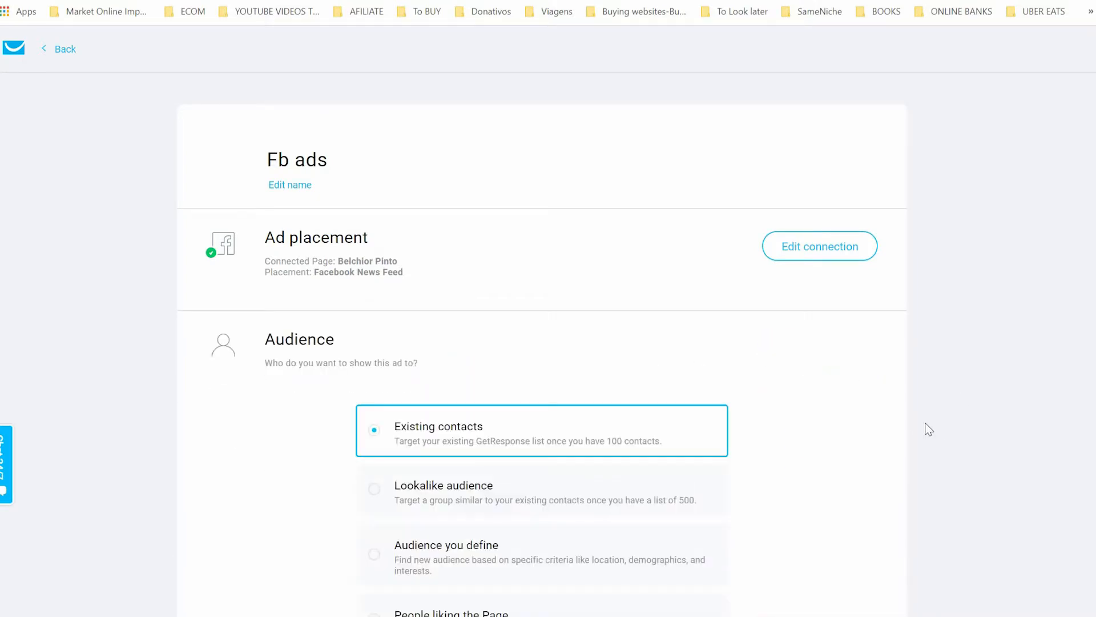
scroll("down", 3)
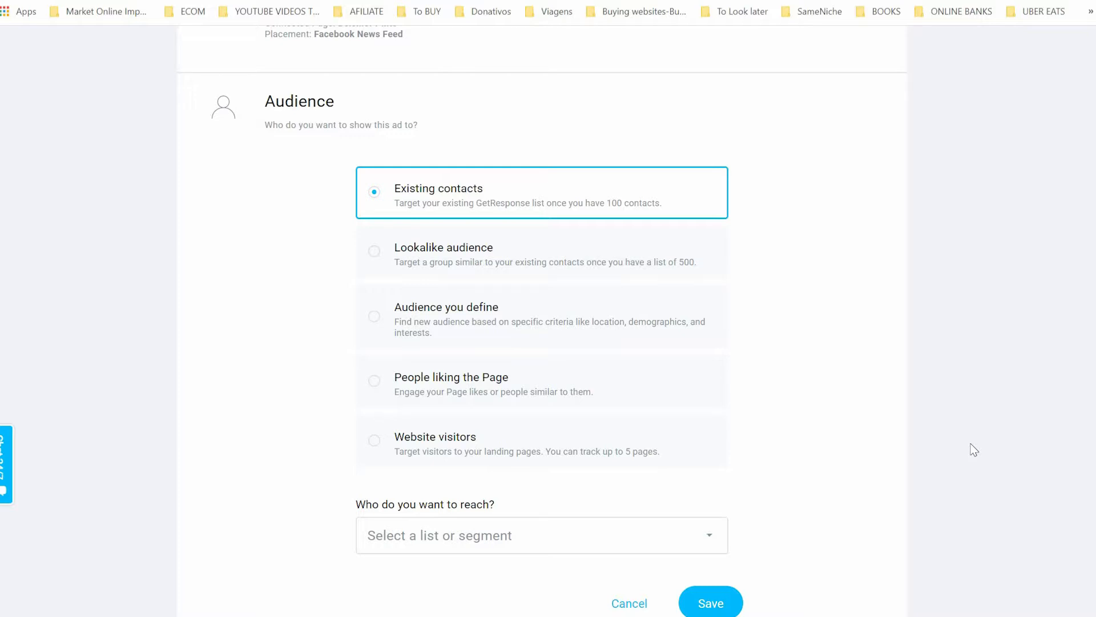
mouse_move(636, 321)
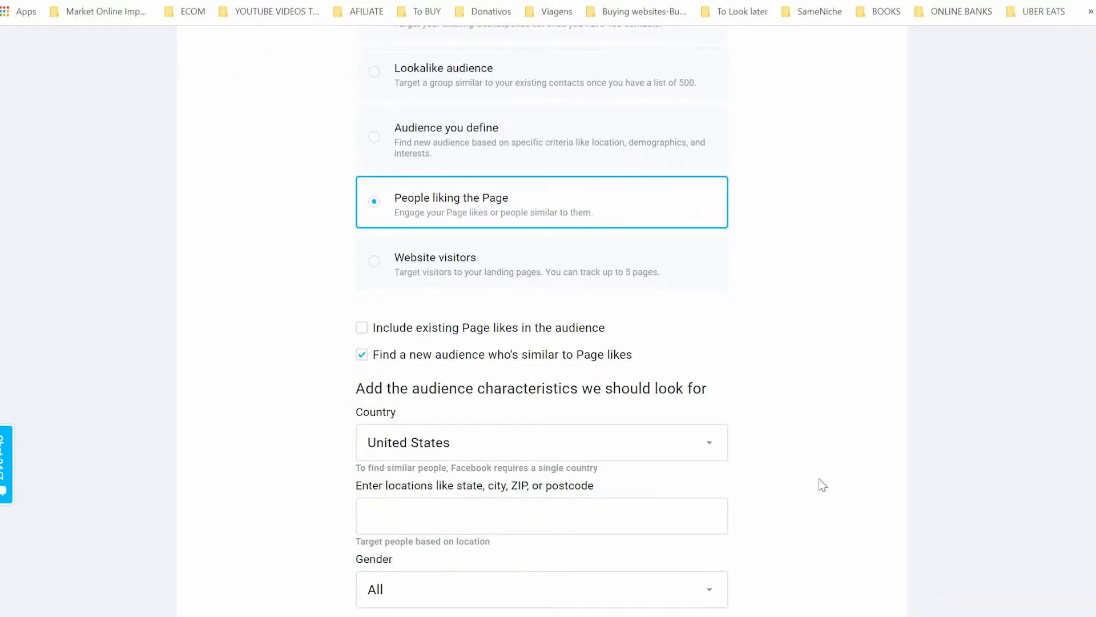
Set the audience's minimum age to 20 for the 20–50 range.
scroll("down", 3)
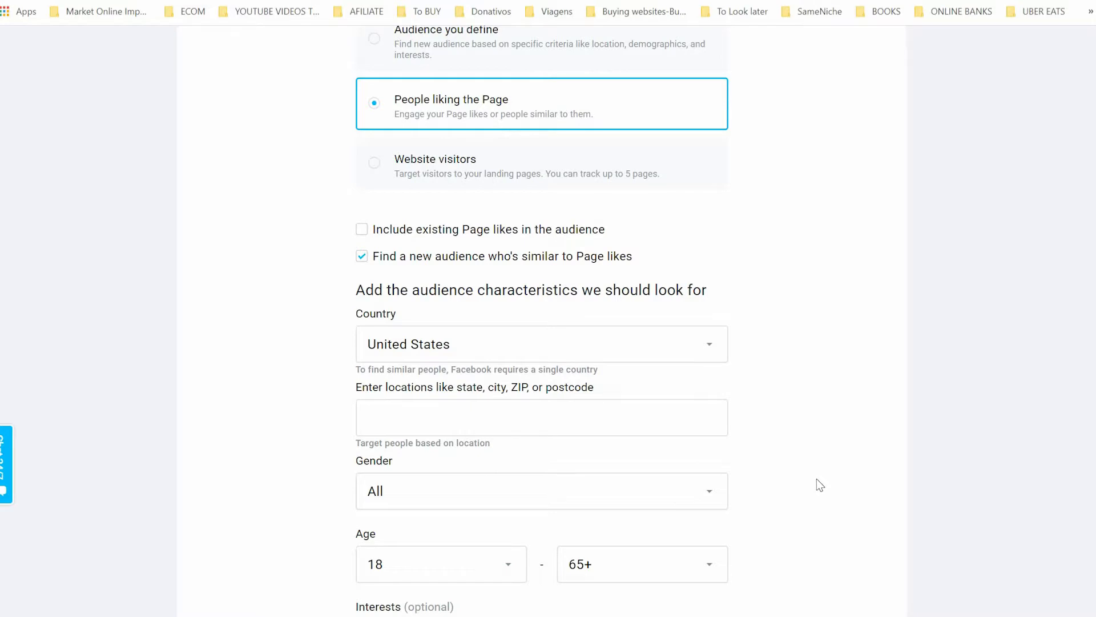
mouse_move(627, 397)
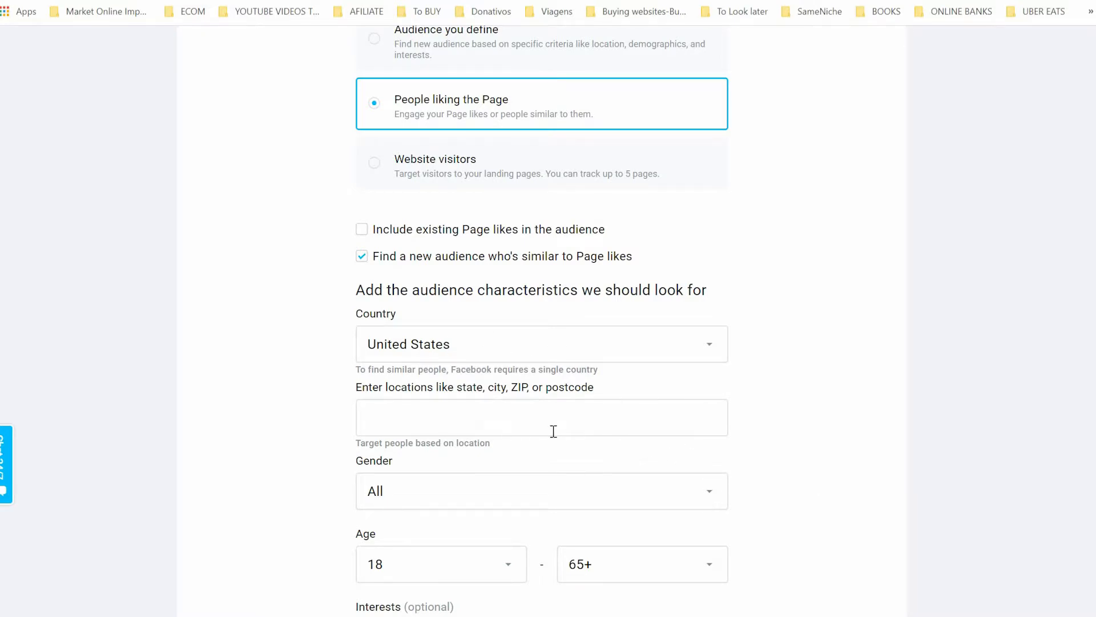
mouse_move(546, 448)
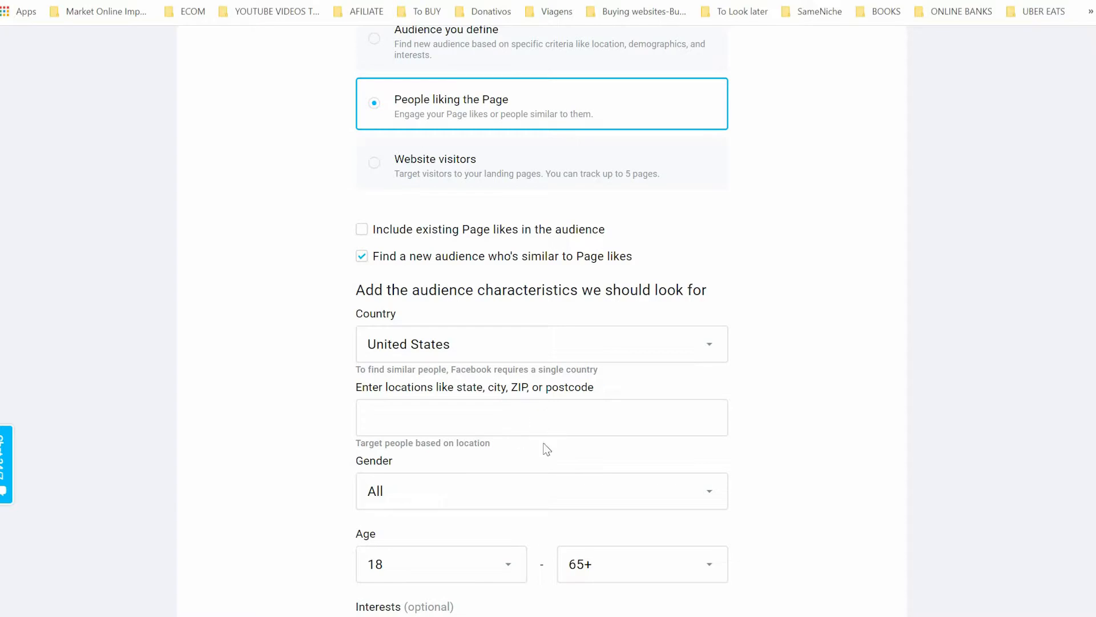
scroll("down", 3)
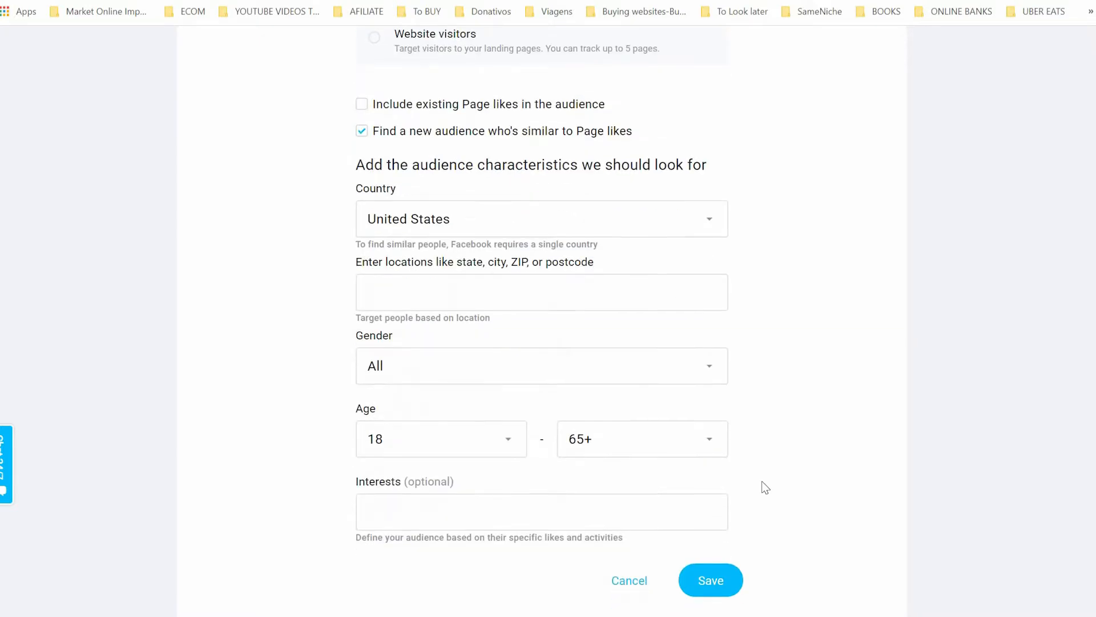
left_click(441, 439)
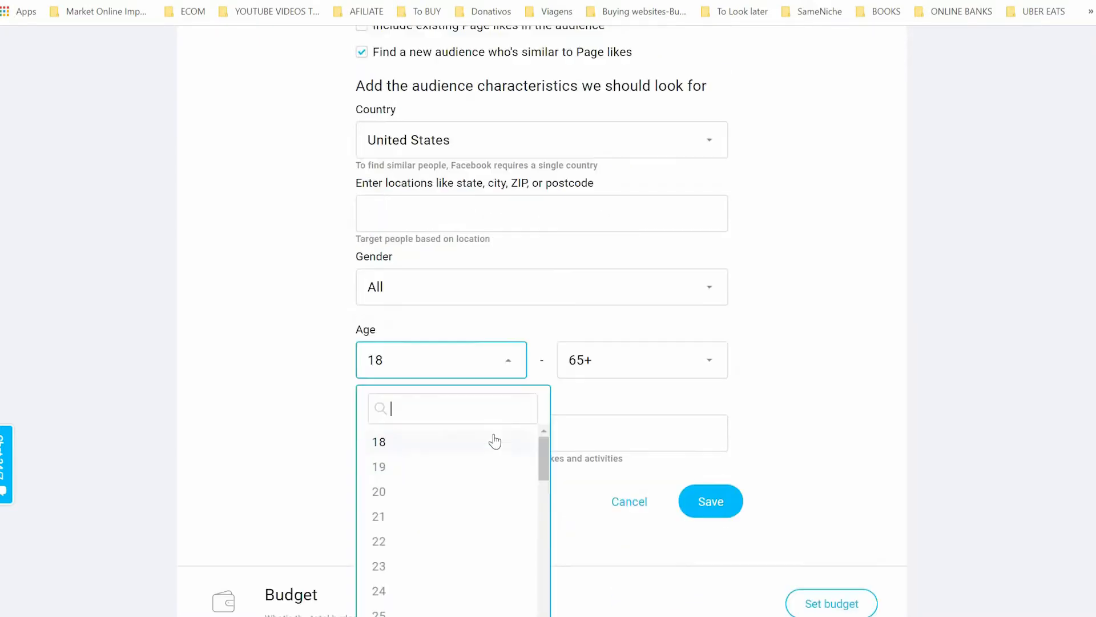
mouse_move(407, 572)
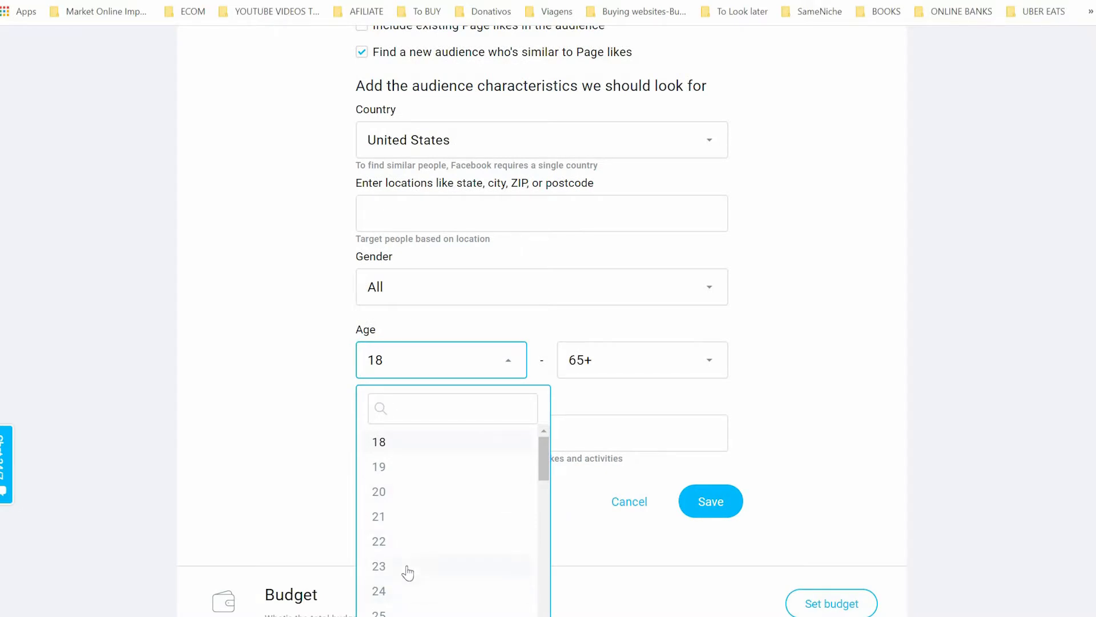
mouse_move(425, 547)
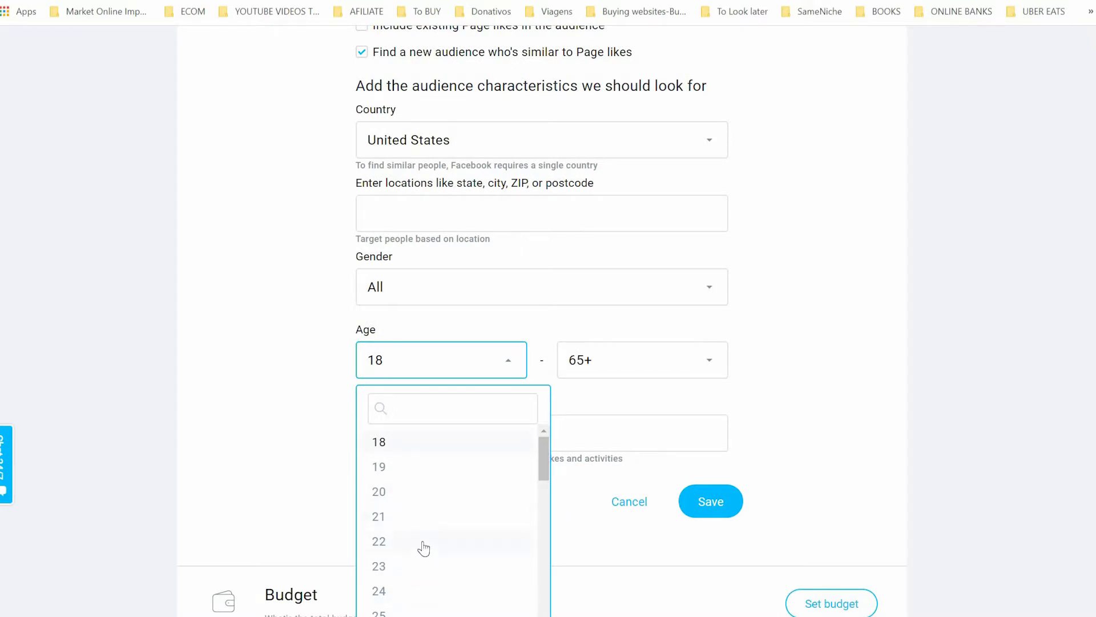
mouse_move(405, 566)
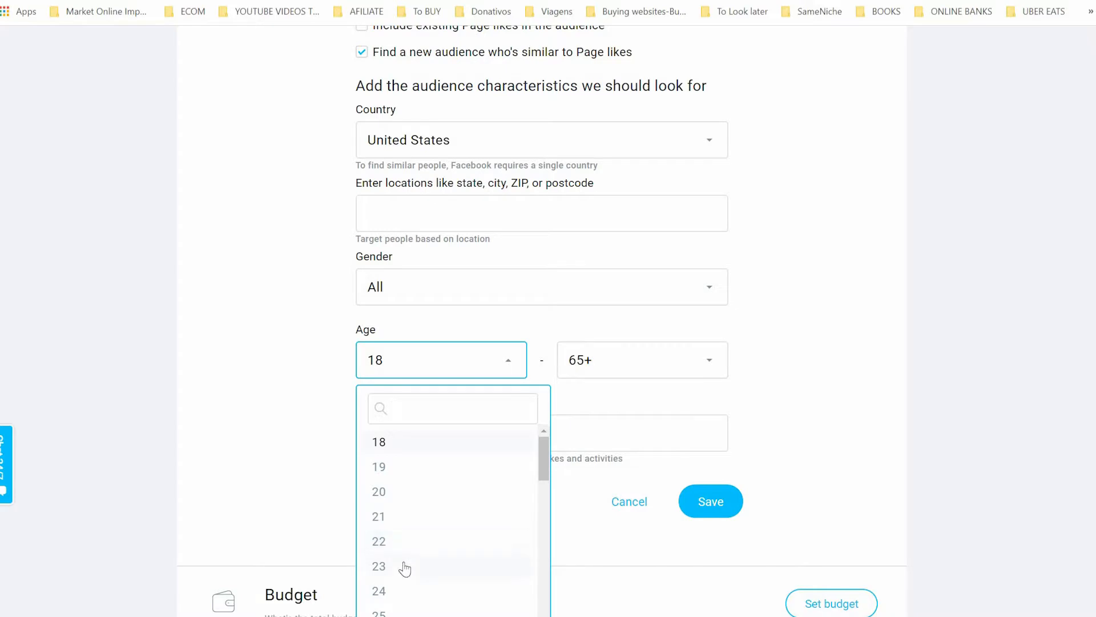
mouse_move(460, 496)
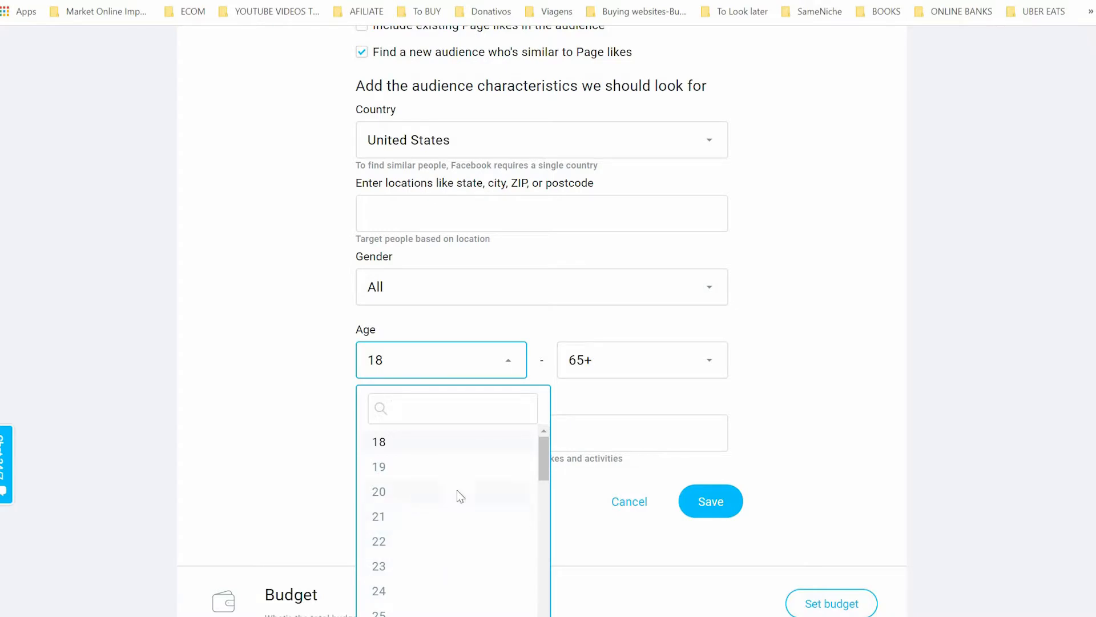
left_click(378, 491)
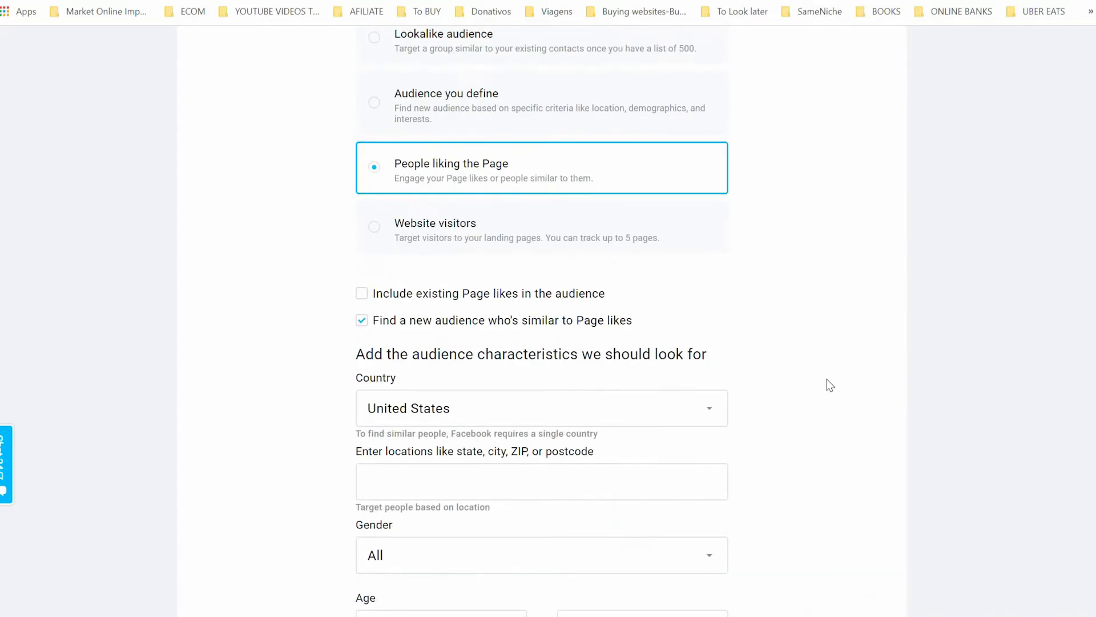
mouse_move(790, 366)
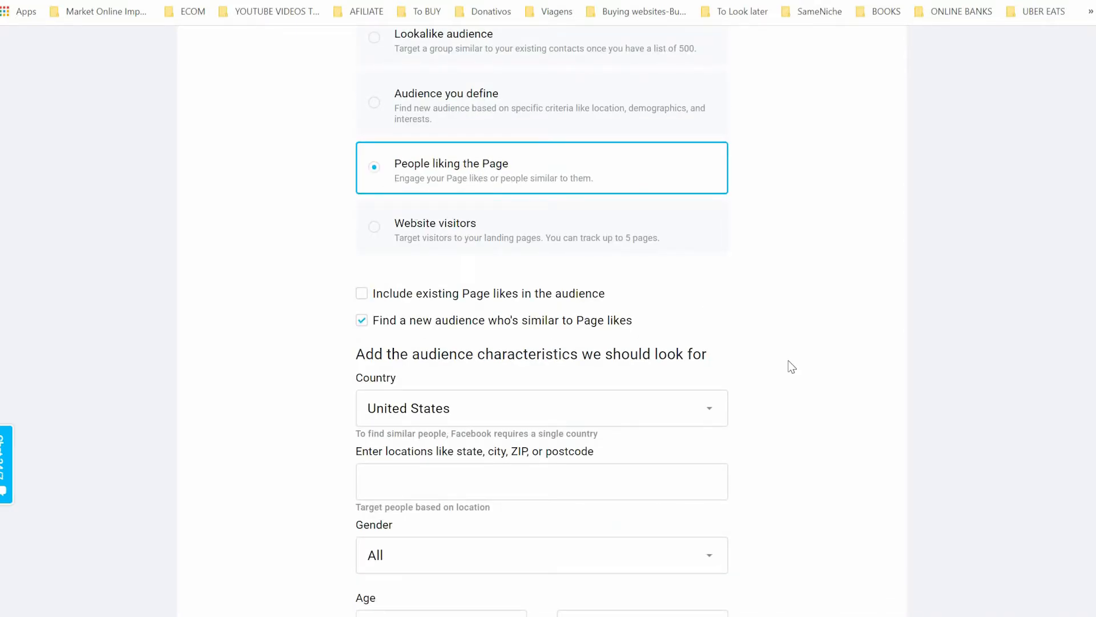
mouse_move(404, 233)
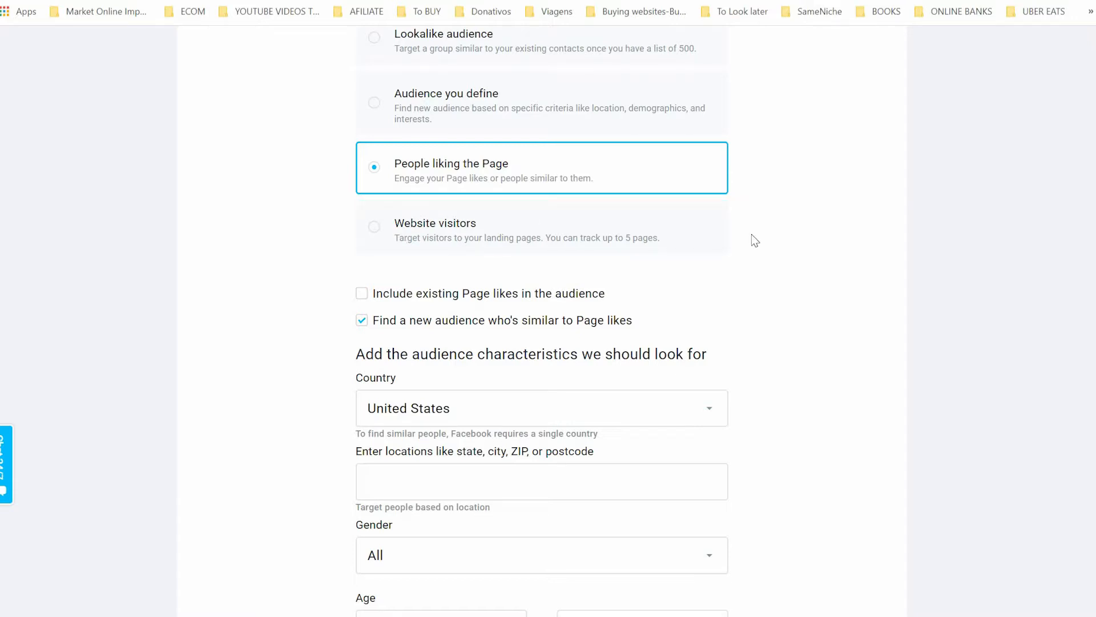
mouse_move(888, 289)
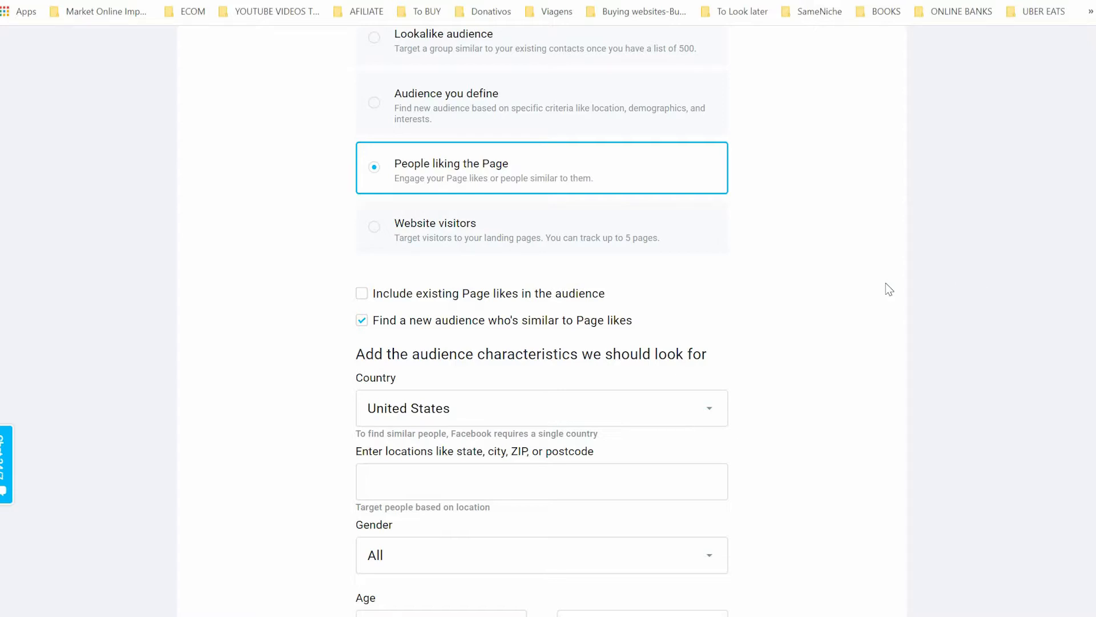
mouse_move(1094, 390)
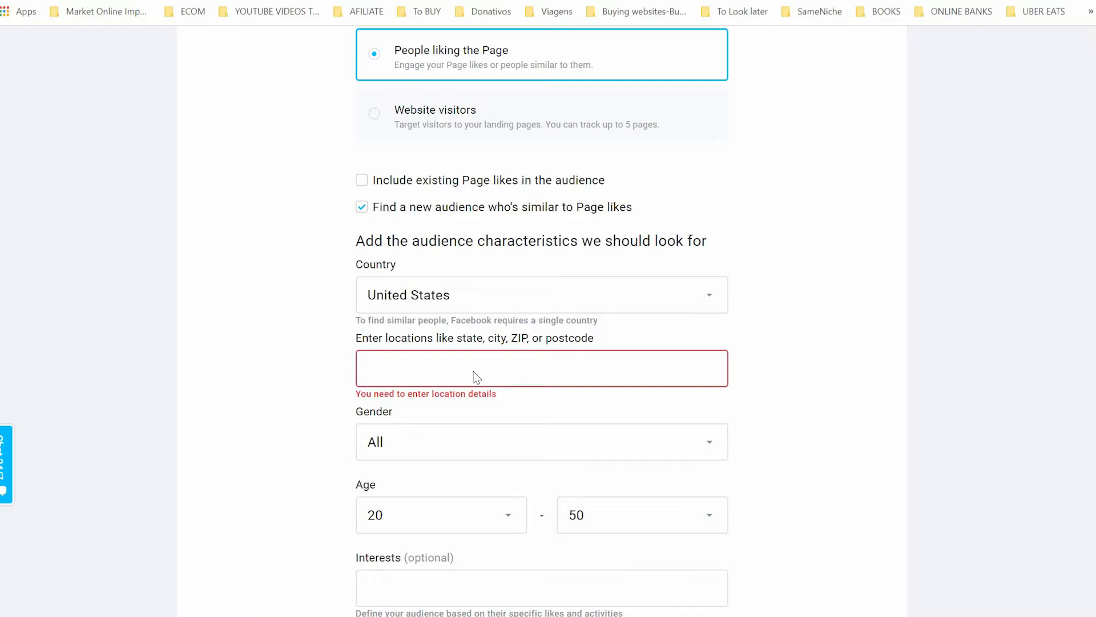
Add California, United States and Austin, Texas as target locations.
type("californ")
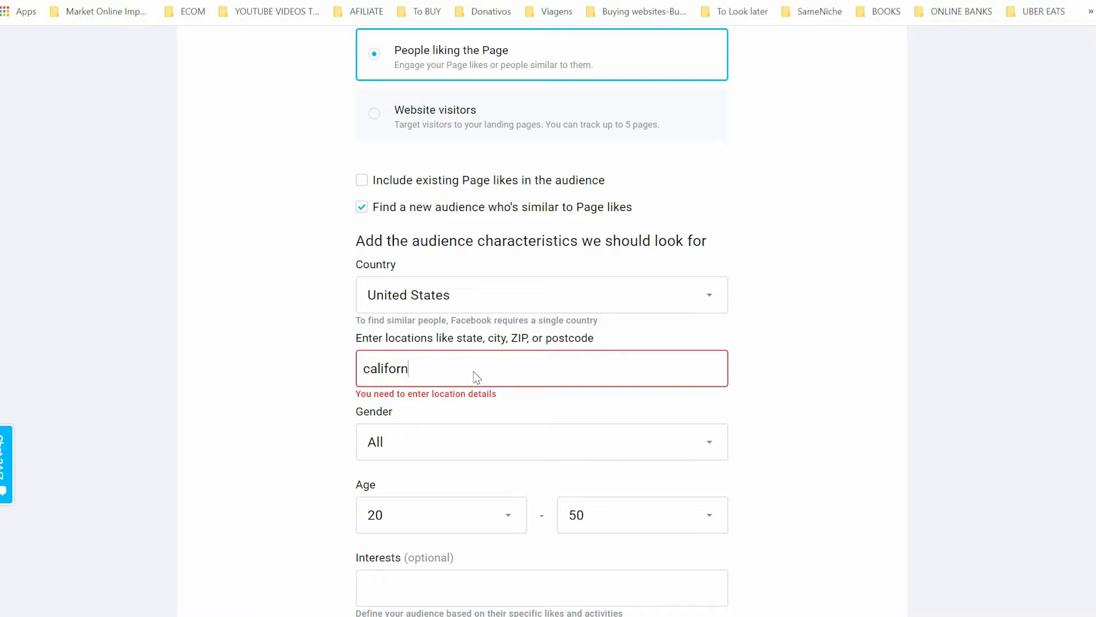
type("ia")
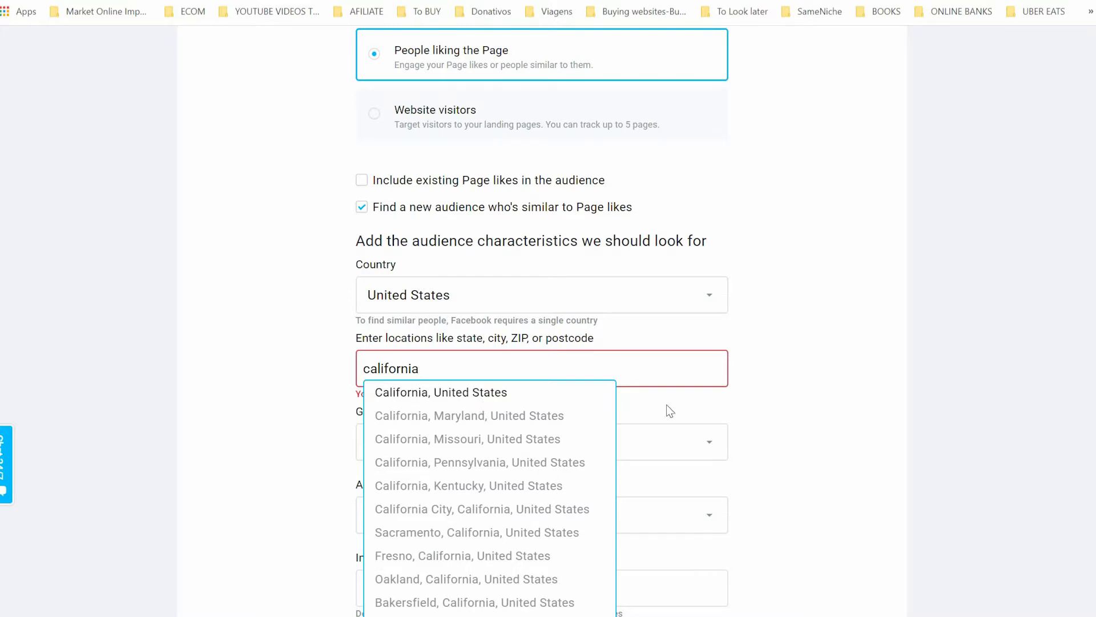
left_click(441, 392)
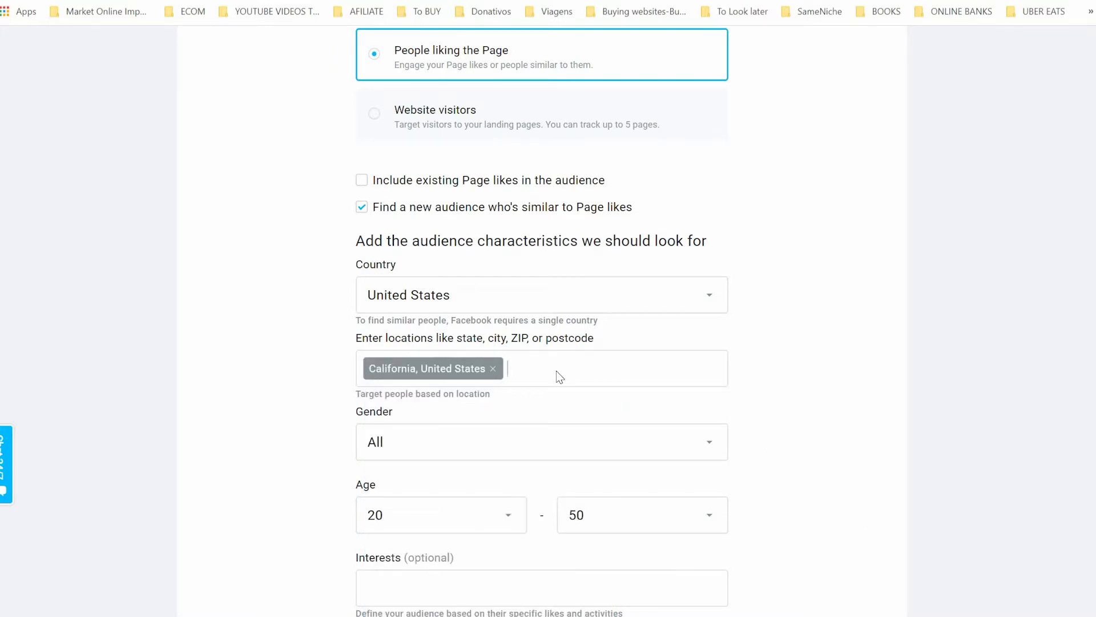
type("united")
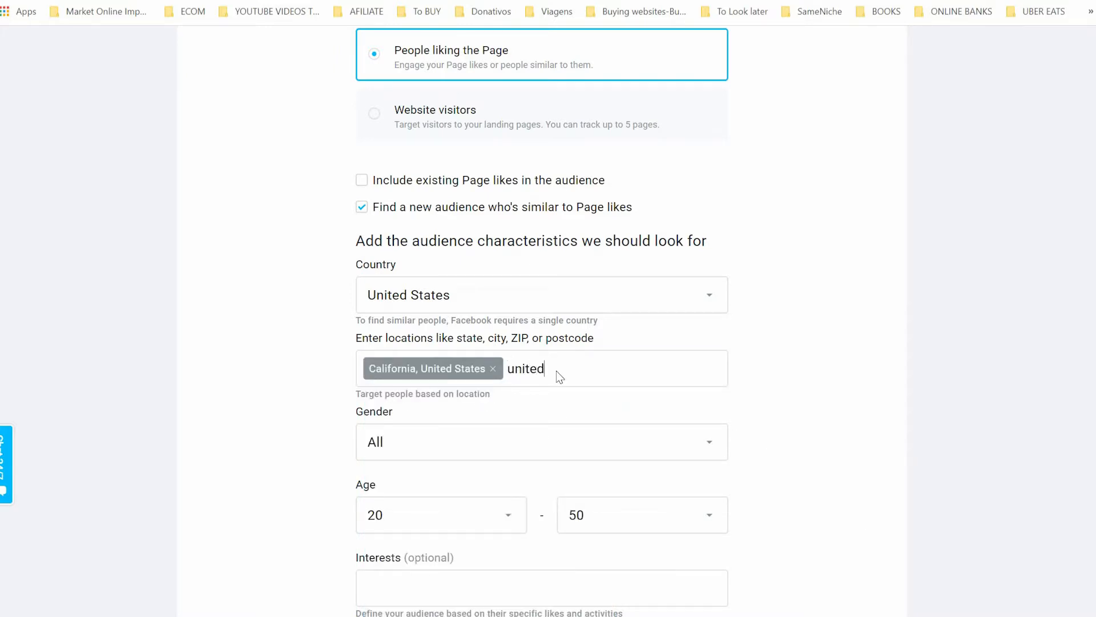
type("united")
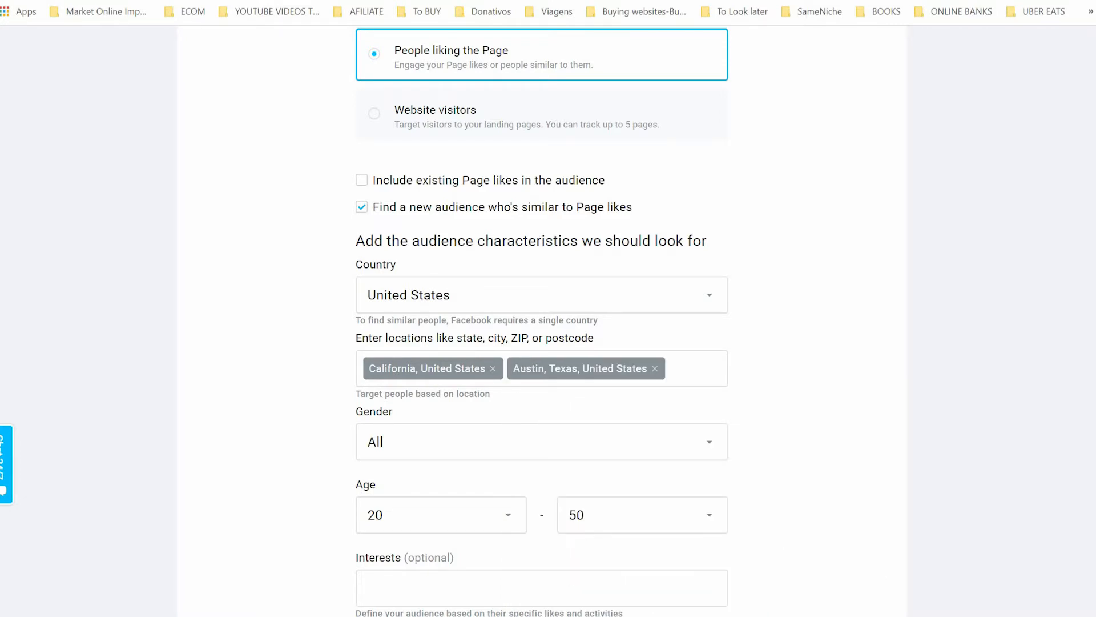
Save the audience settings and move on to the ad's budget.
scroll("down", 3)
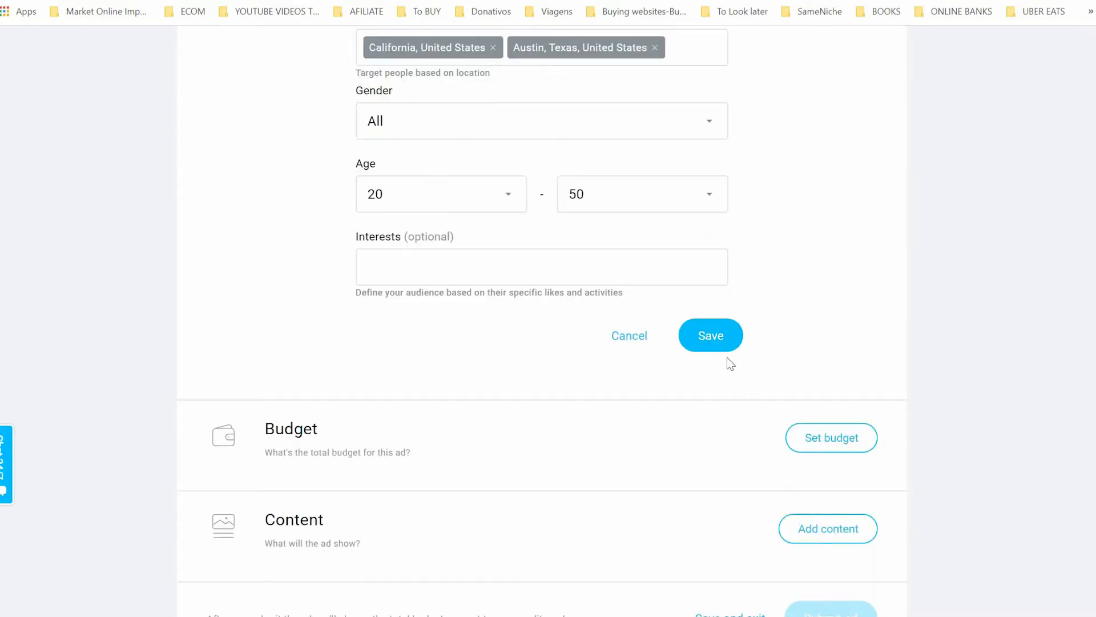
left_click(710, 335)
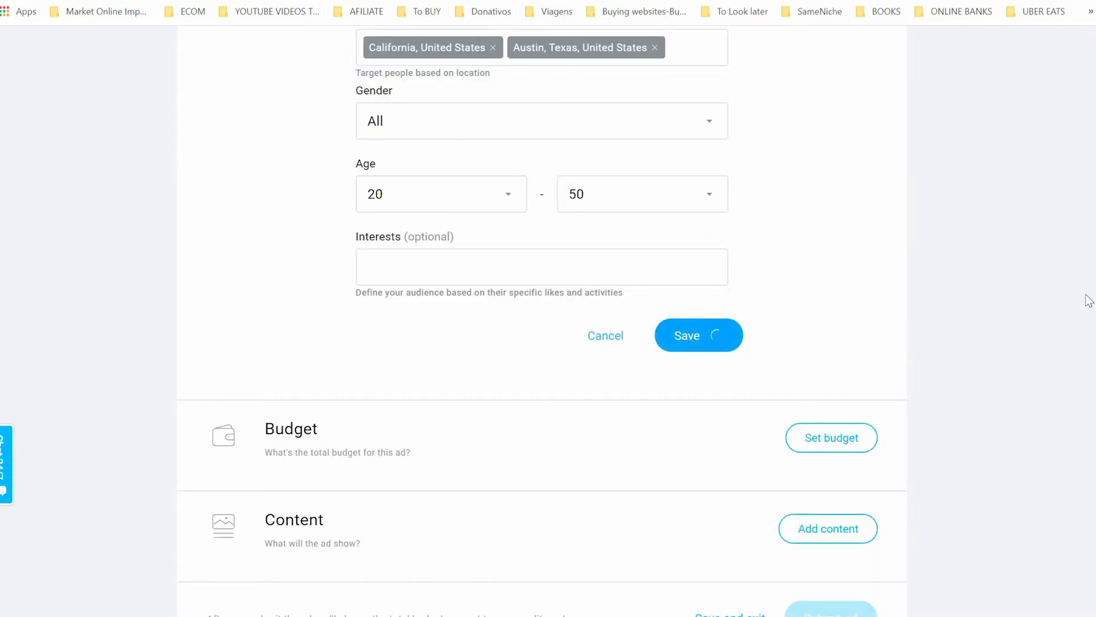
left_click(698, 335)
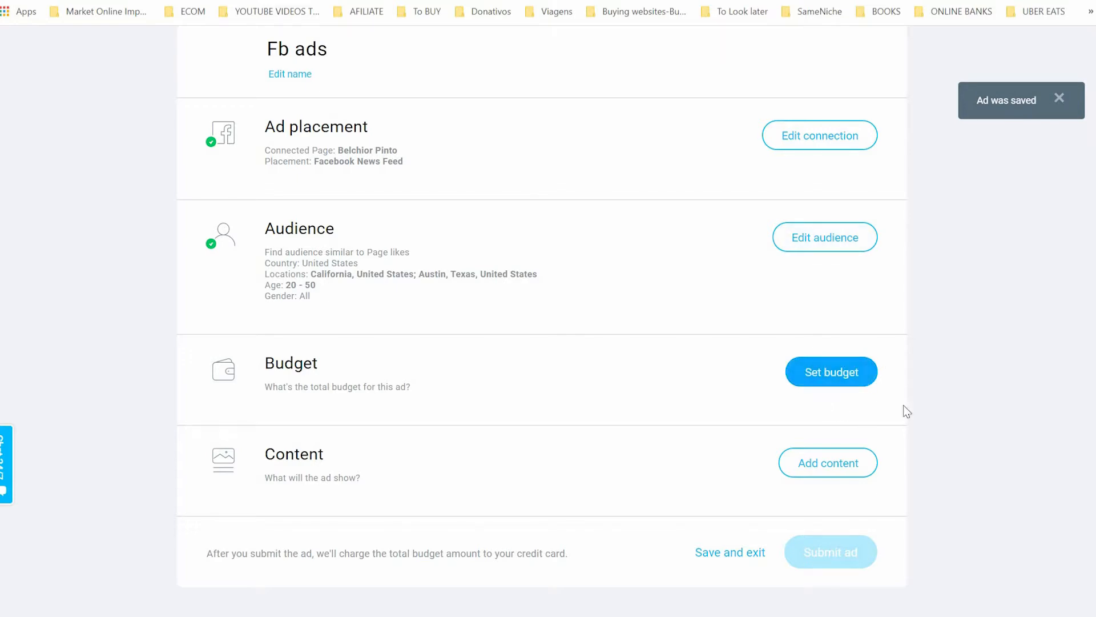
left_click(830, 371)
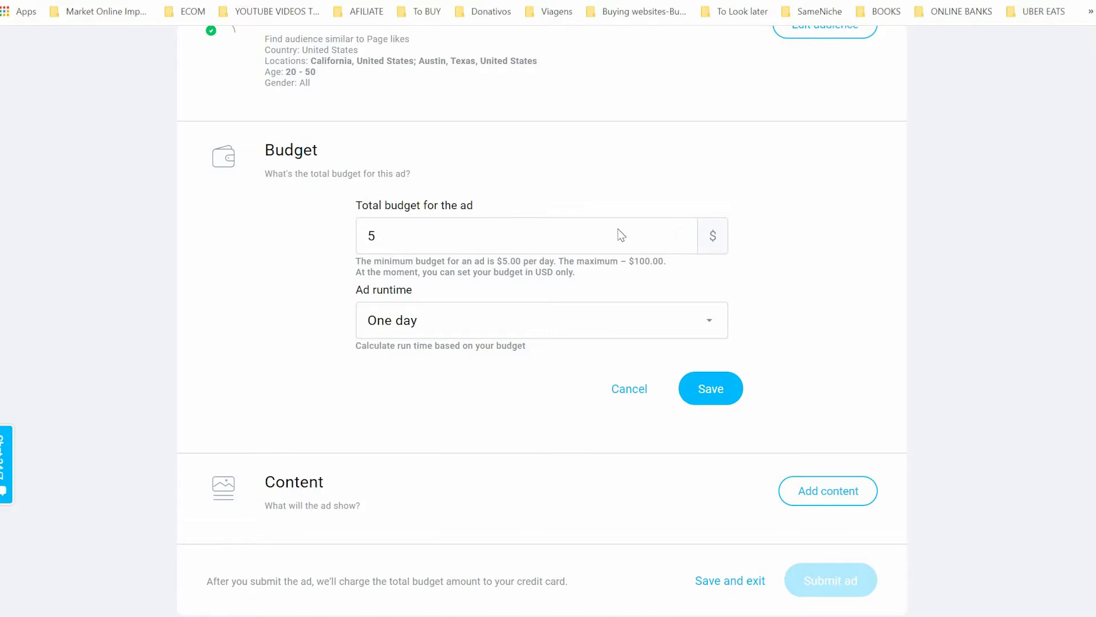
mouse_move(468, 322)
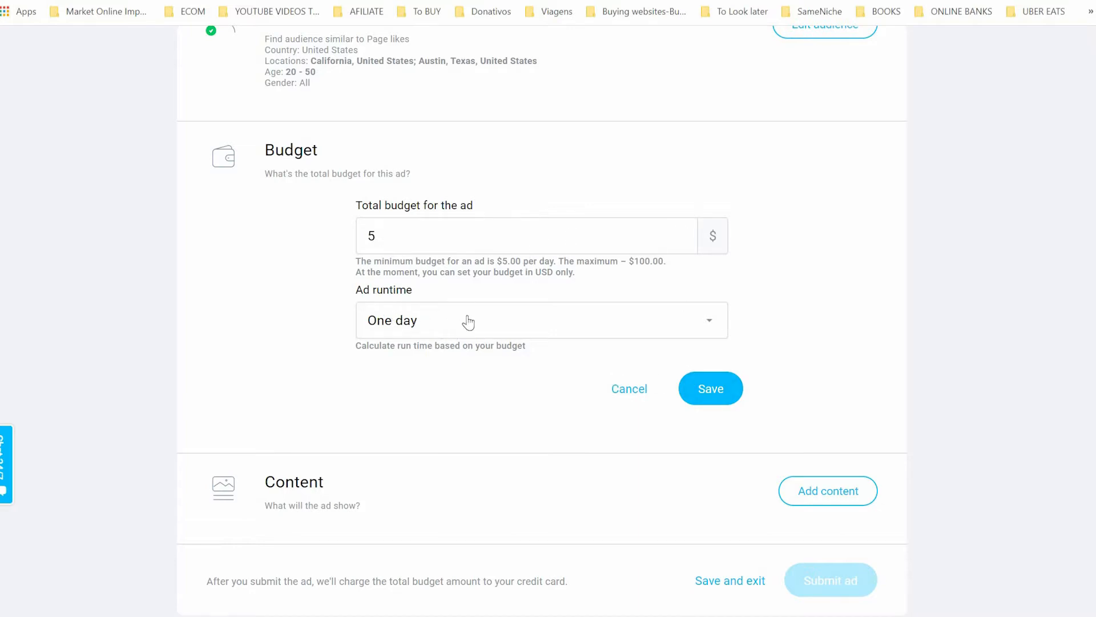
Set a one-week ad runtime with a $35 total budget and save it.
left_click(540, 320)
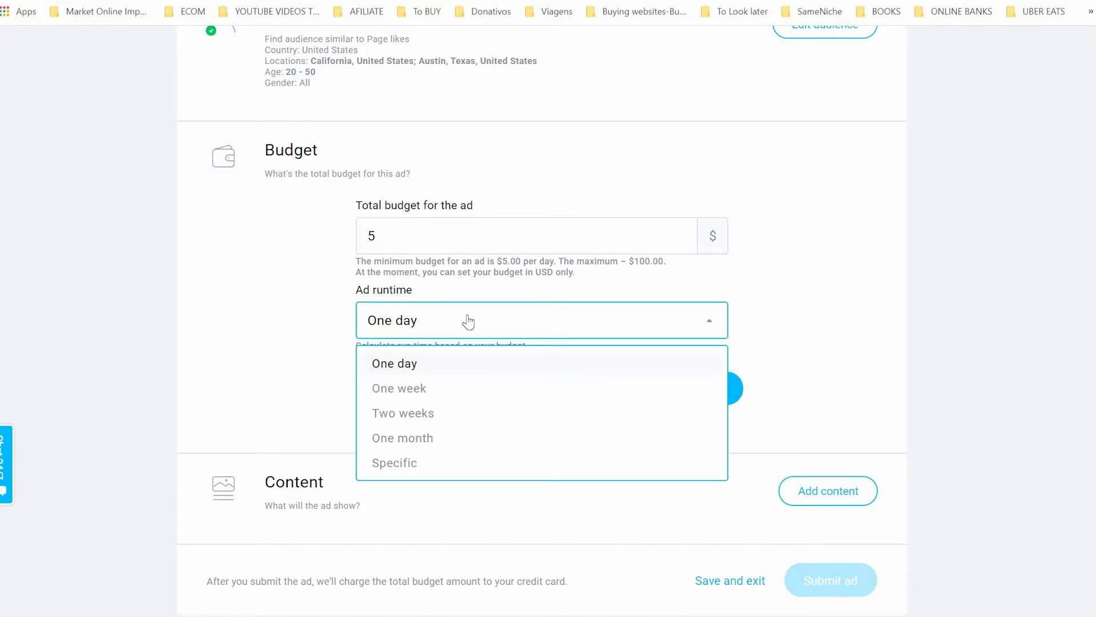
left_click(399, 388)
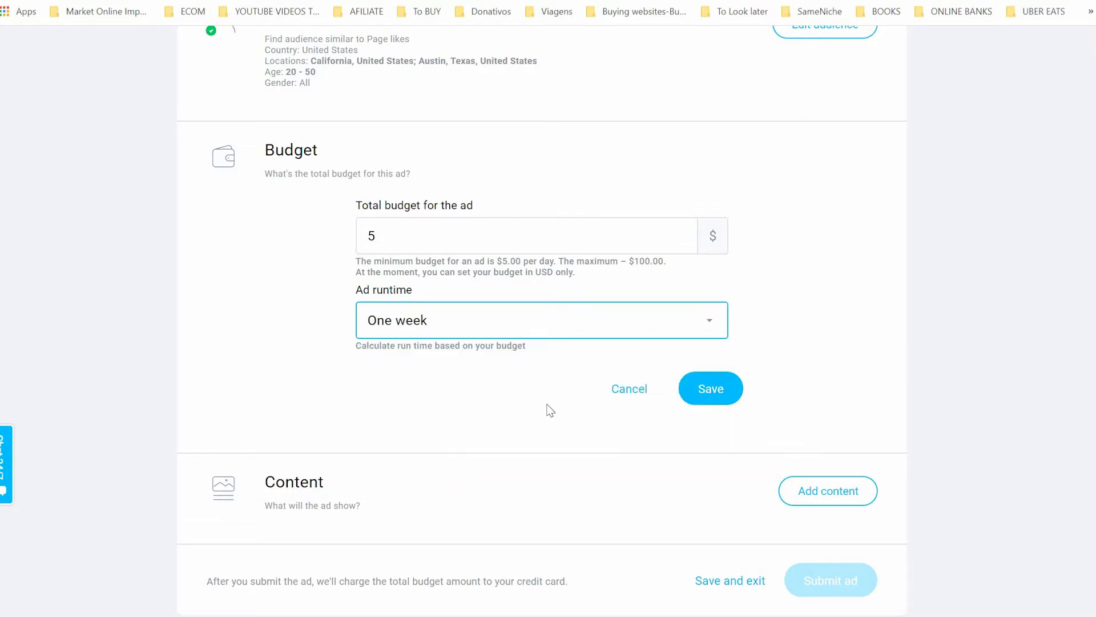
left_click(710, 388)
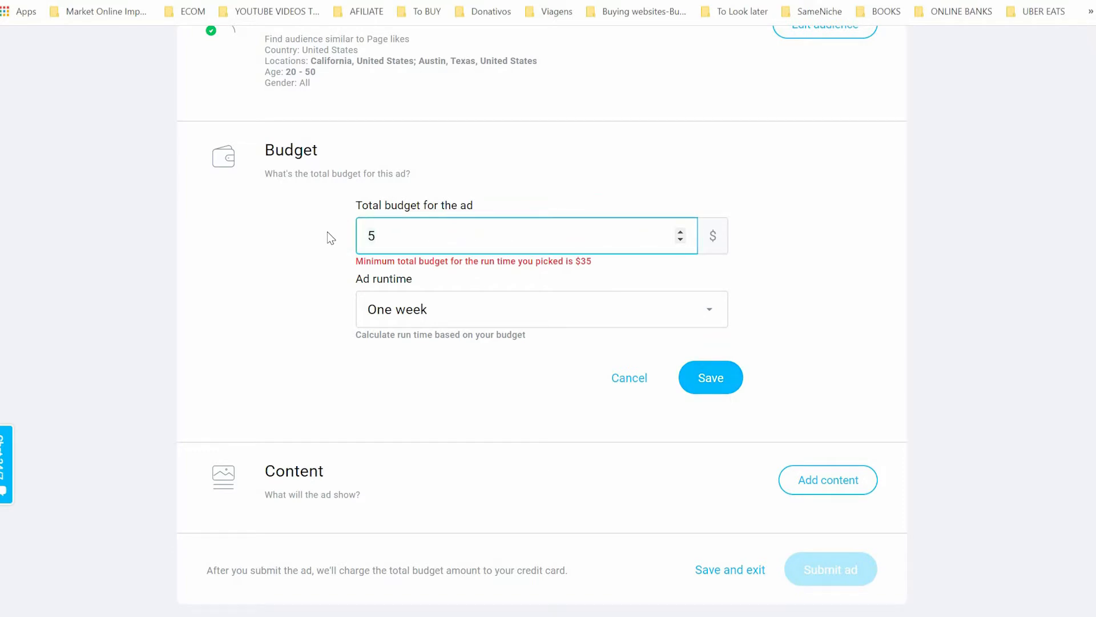
type("5")
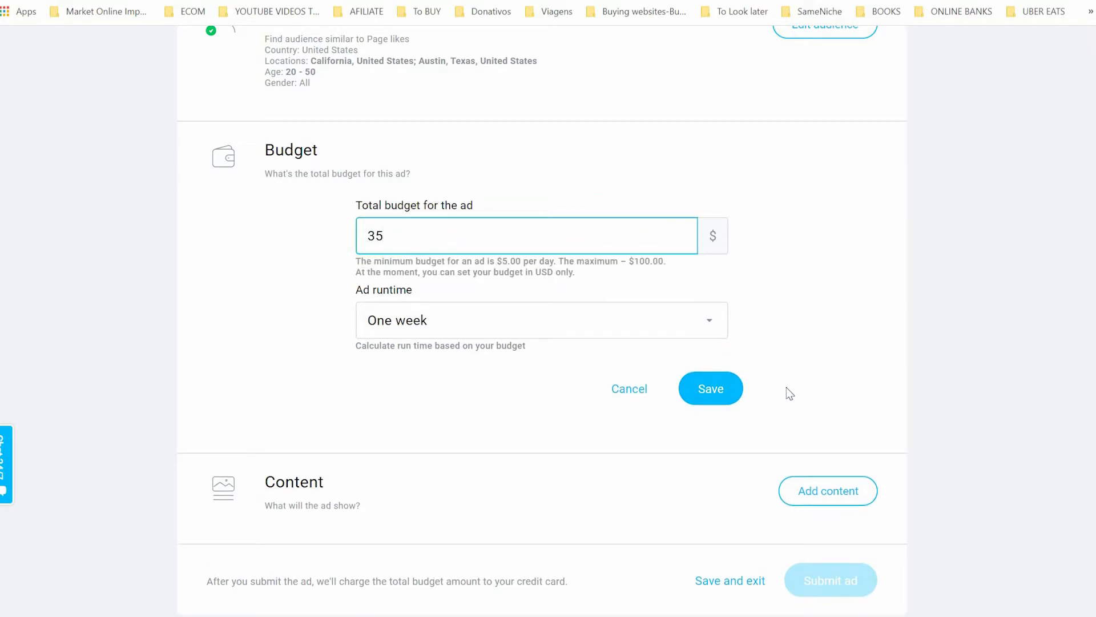
left_click(710, 388)
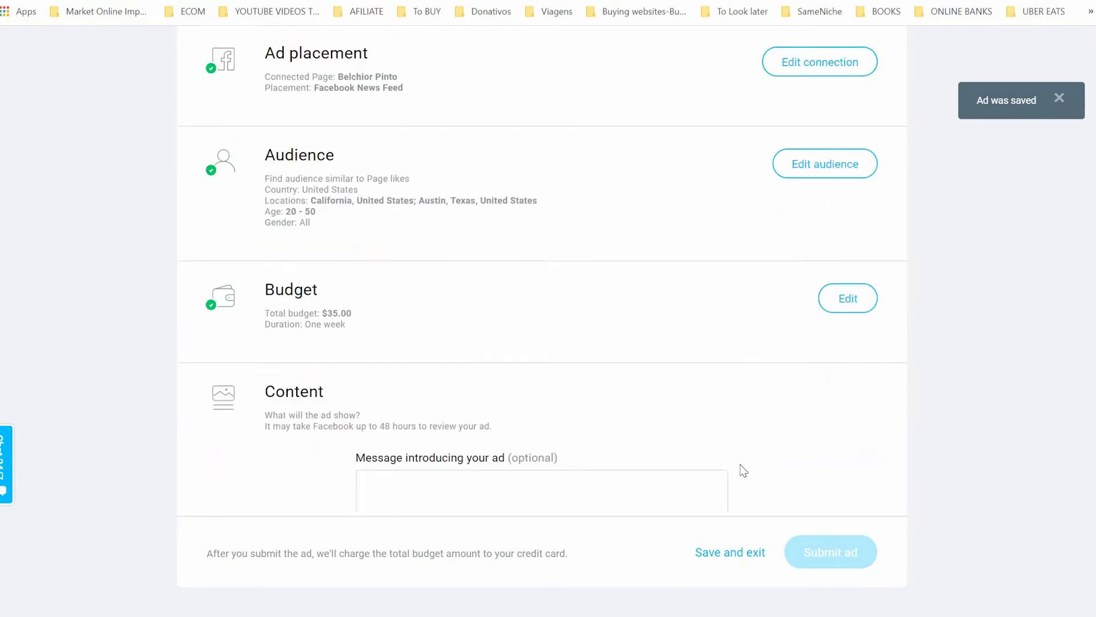
Write the intro message 'Connect with me if you want to learn how to become a good marketer online.'.
scroll("down", 3)
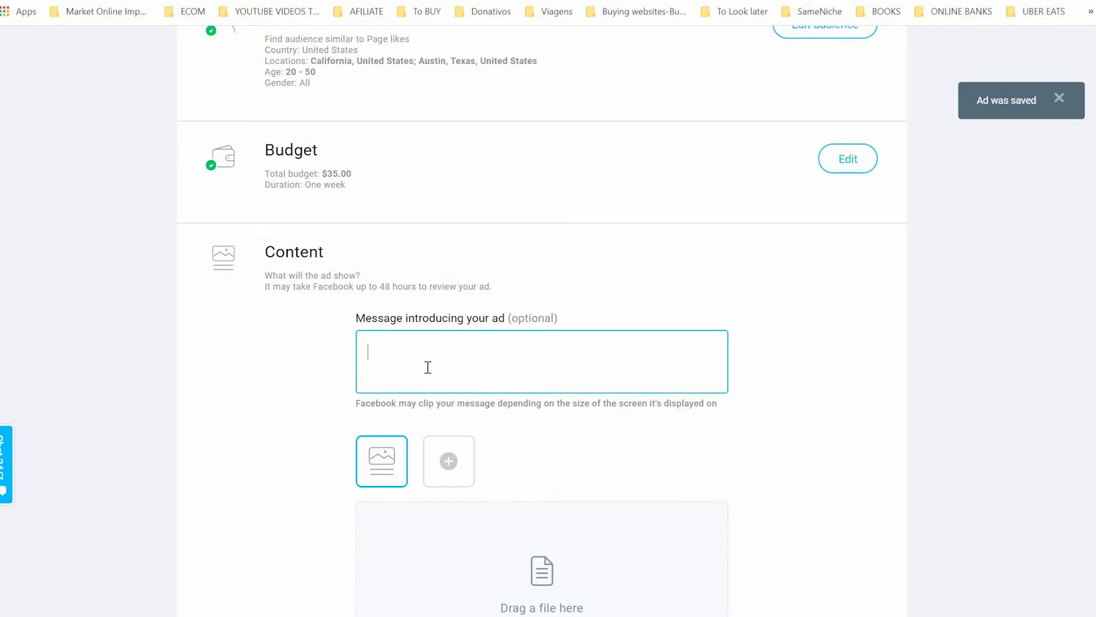
left_click(542, 361)
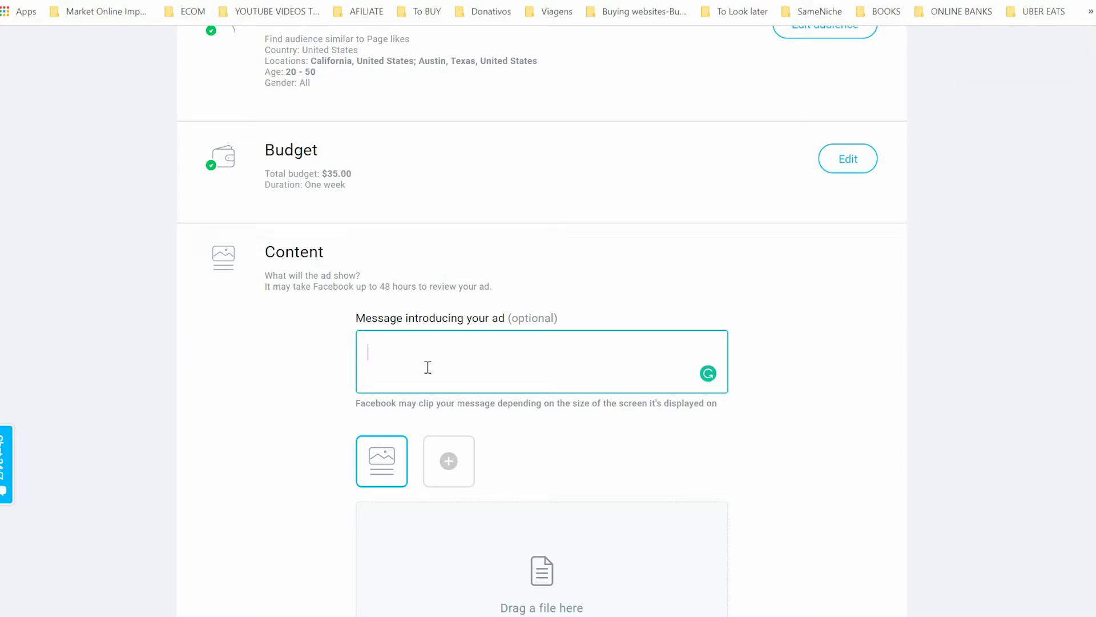
type("Connect with m")
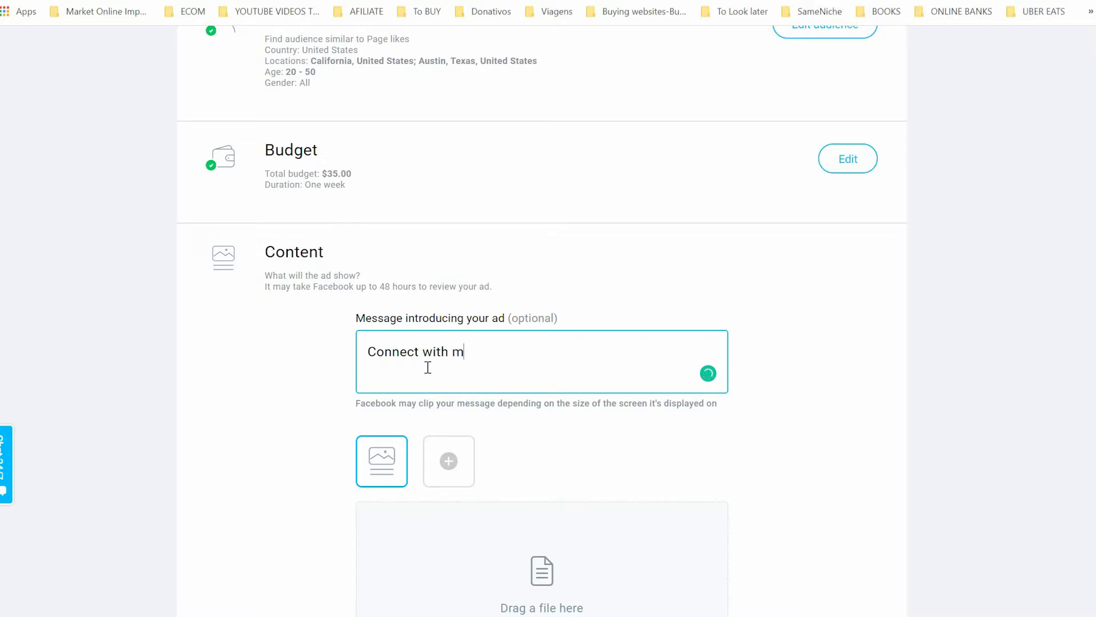
type("e if you want")
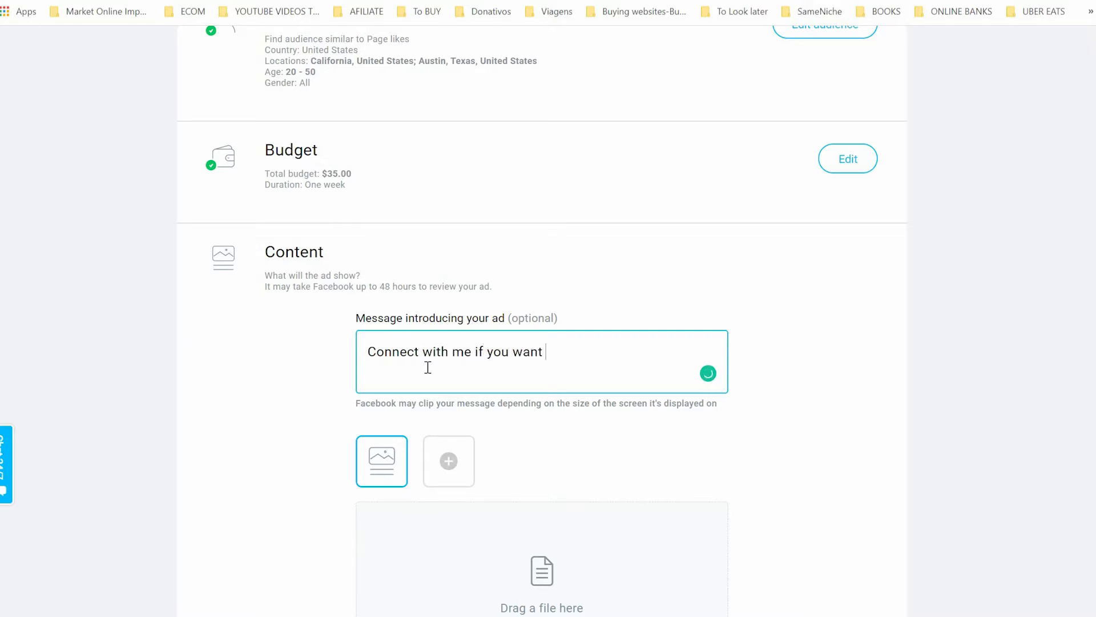
type("to learn")
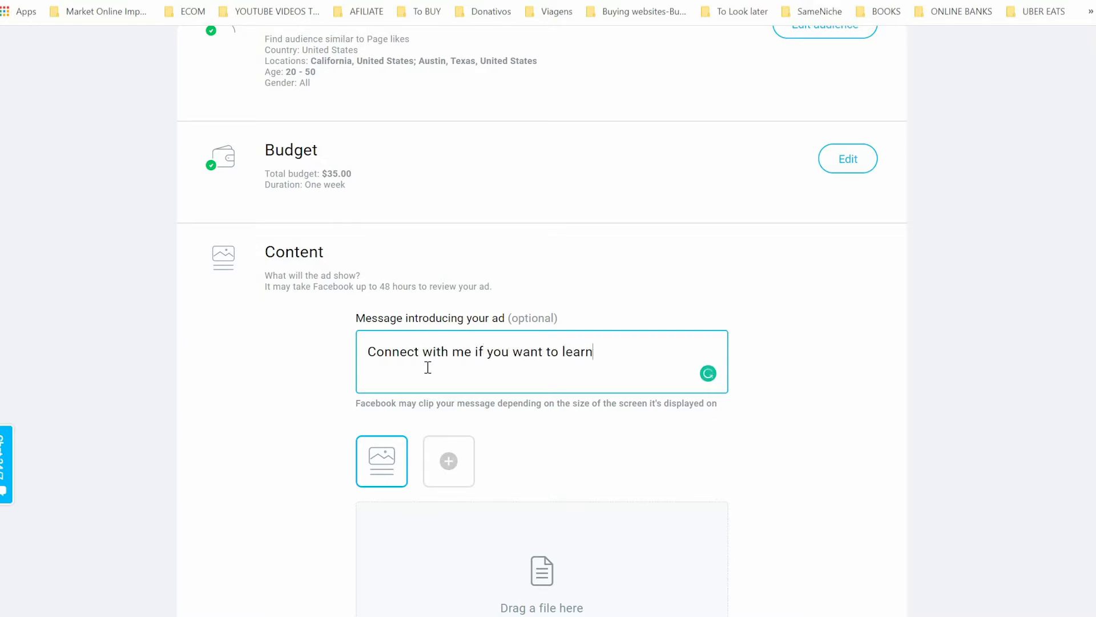
type("how to be")
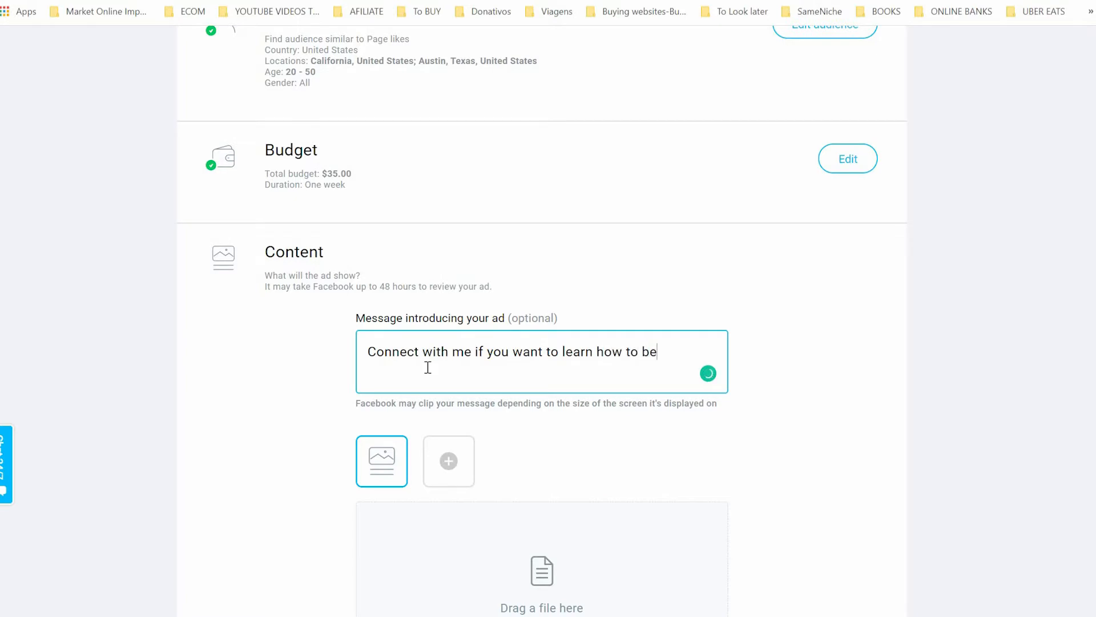
type("come a goo")
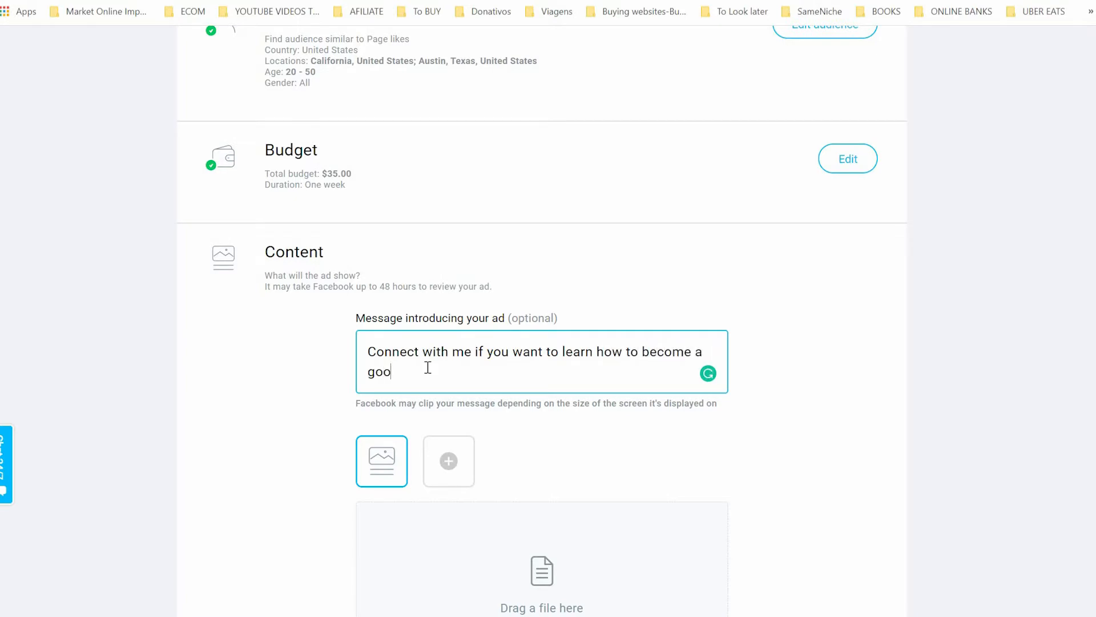
type("d marketer")
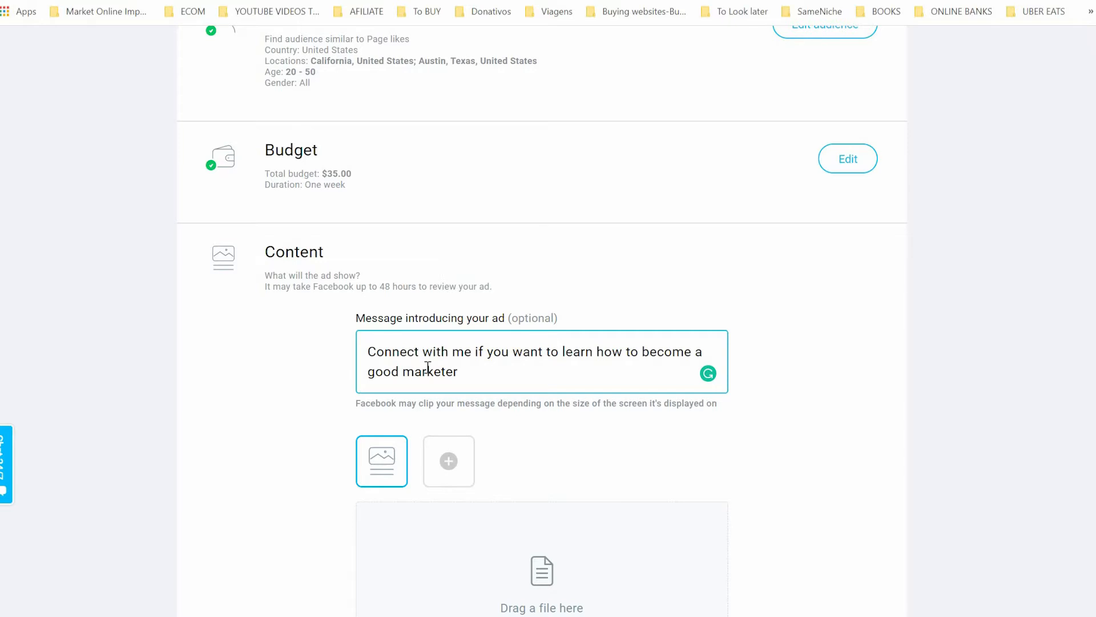
type("online.")
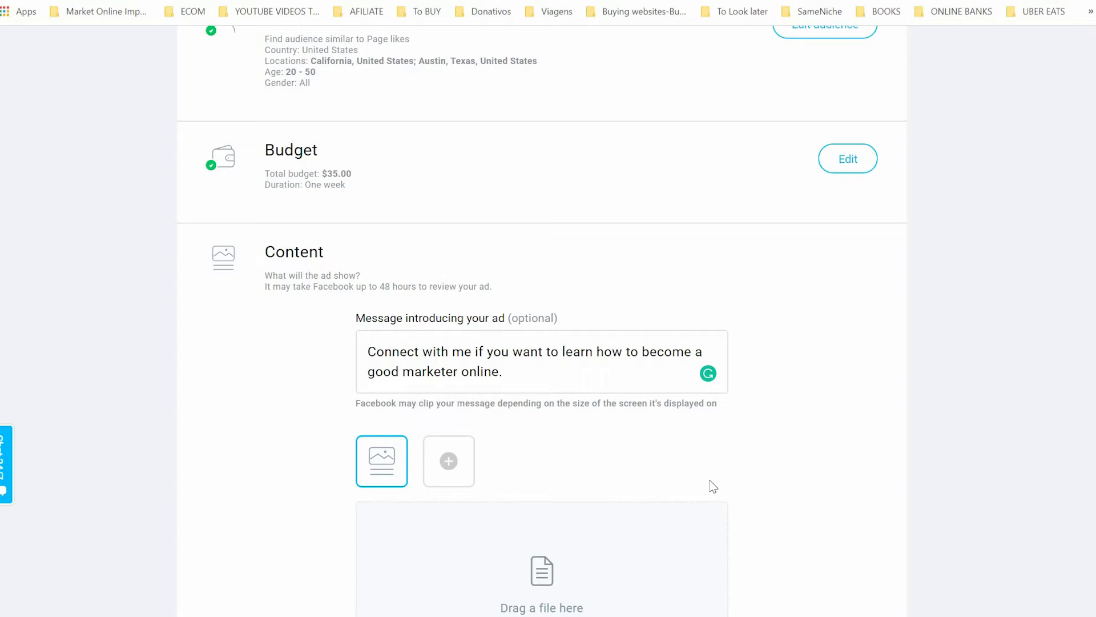
scroll("down", 3)
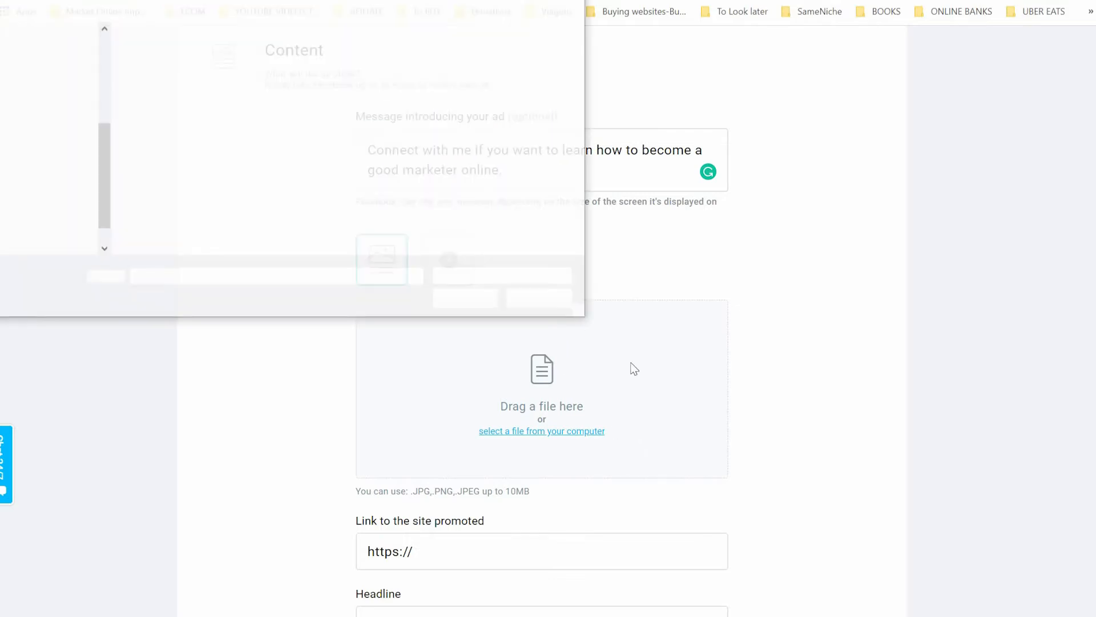
Attach 'getresponse forms and surveys.png' from Documents as the ad image.
left_click(541, 431)
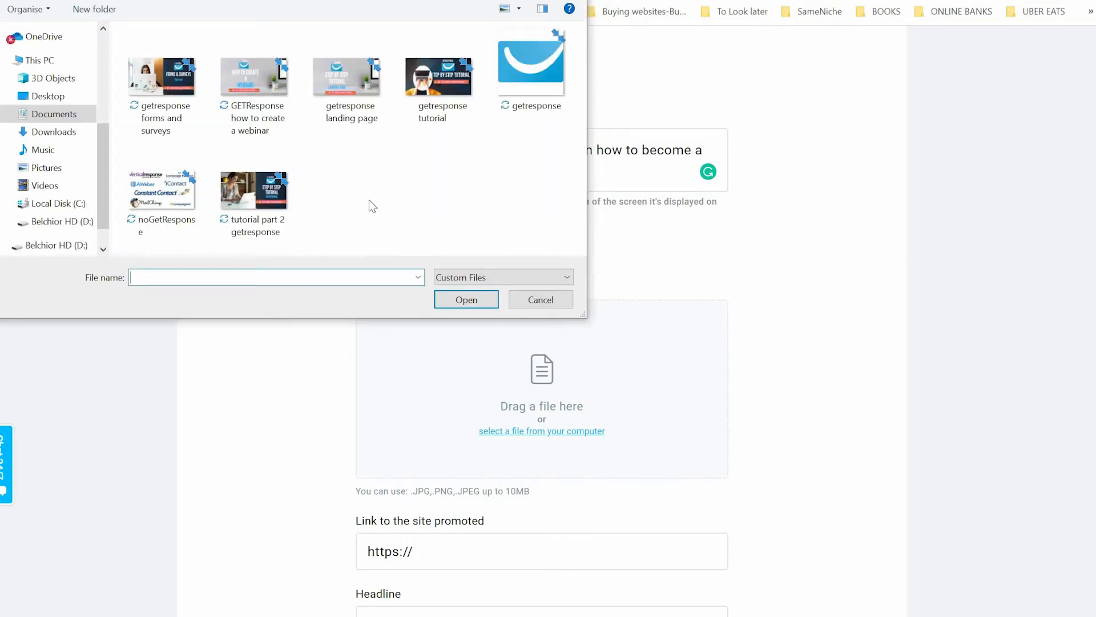
left_click(161, 76)
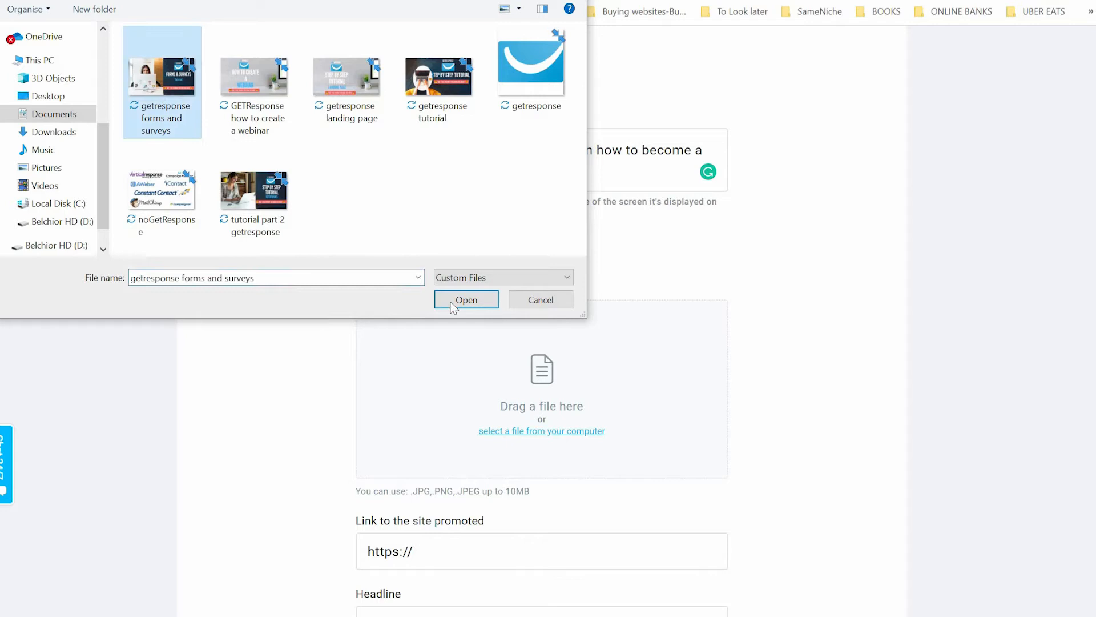
left_click(466, 299)
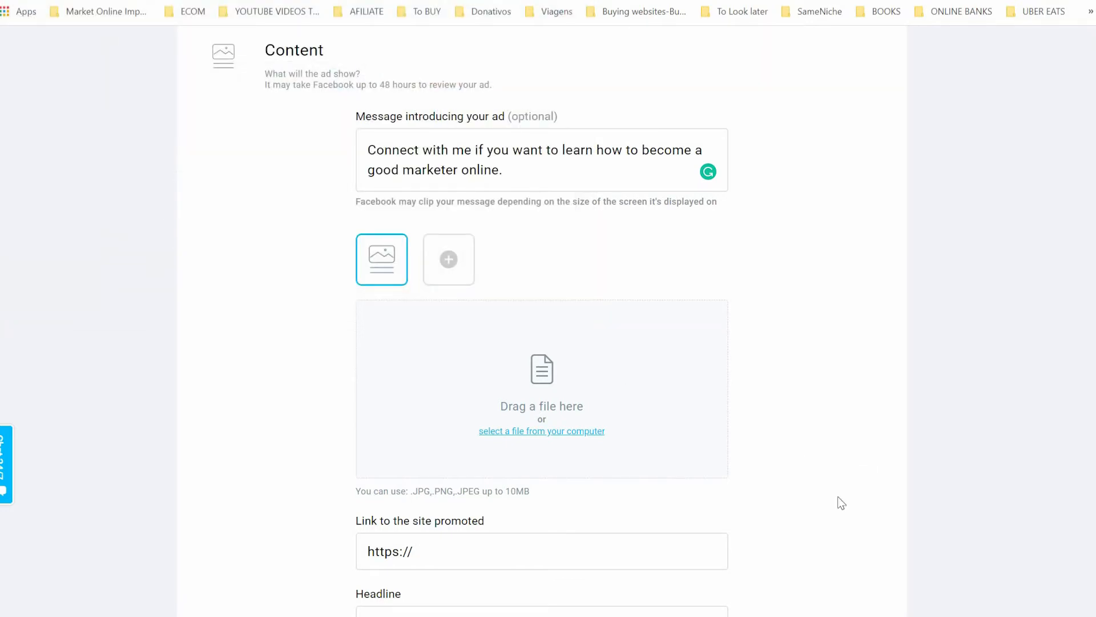
left_click(541, 431)
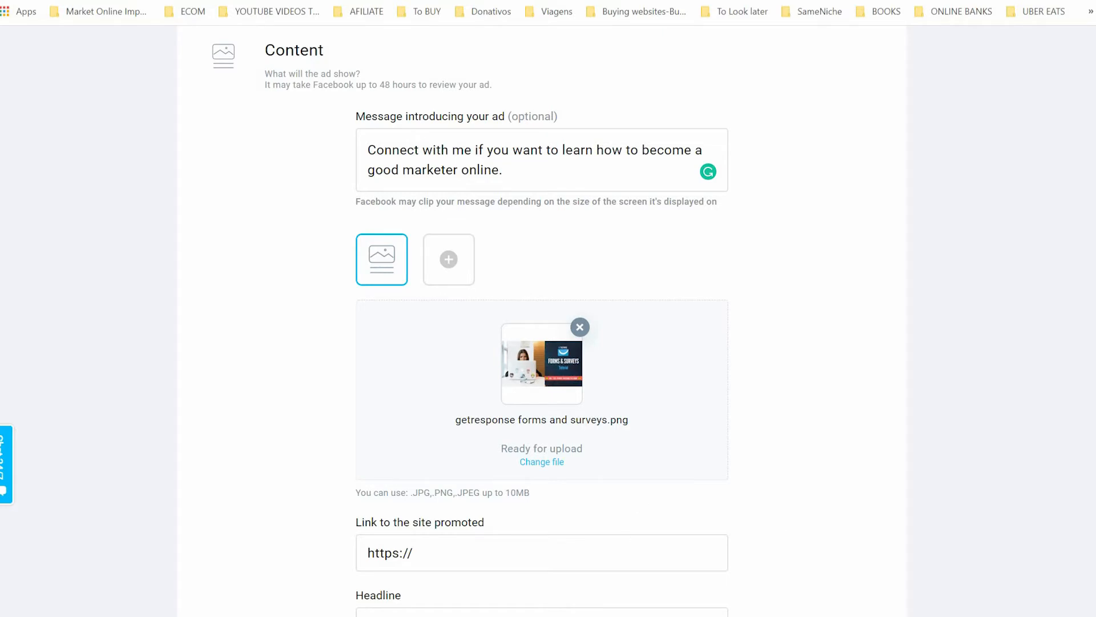
scroll("down", 3)
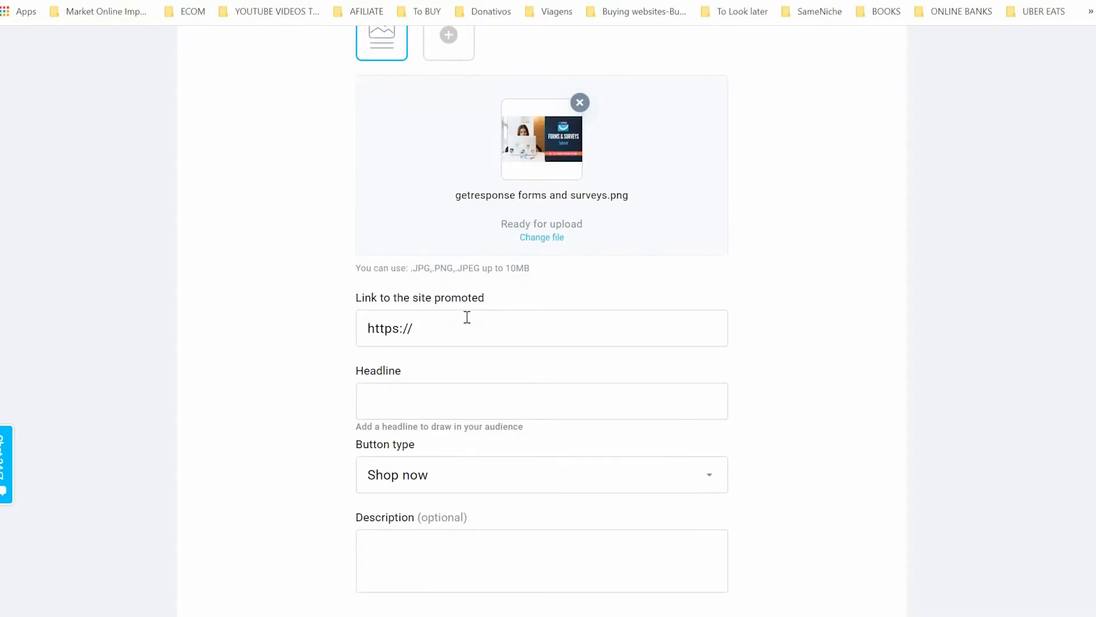
left_click(542, 328)
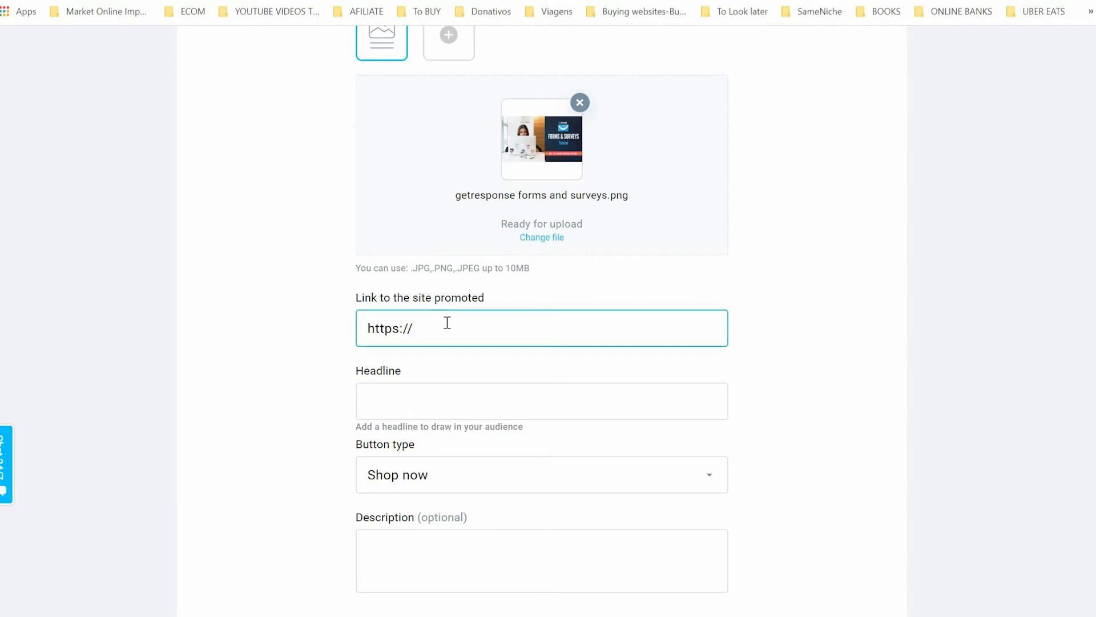
type("belchi")
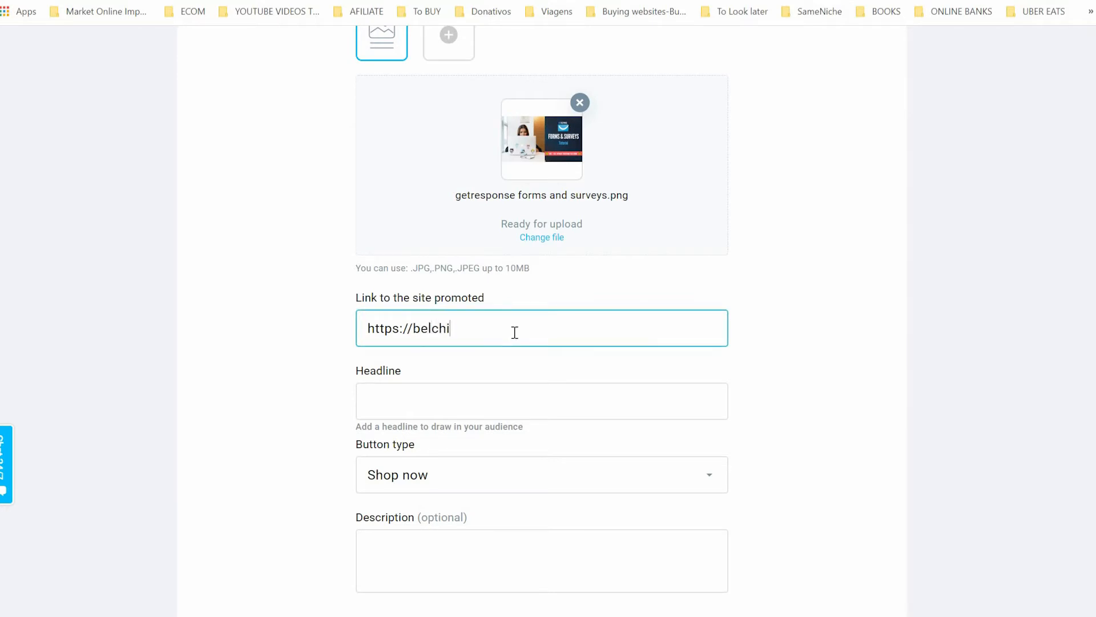
type("orpinto")
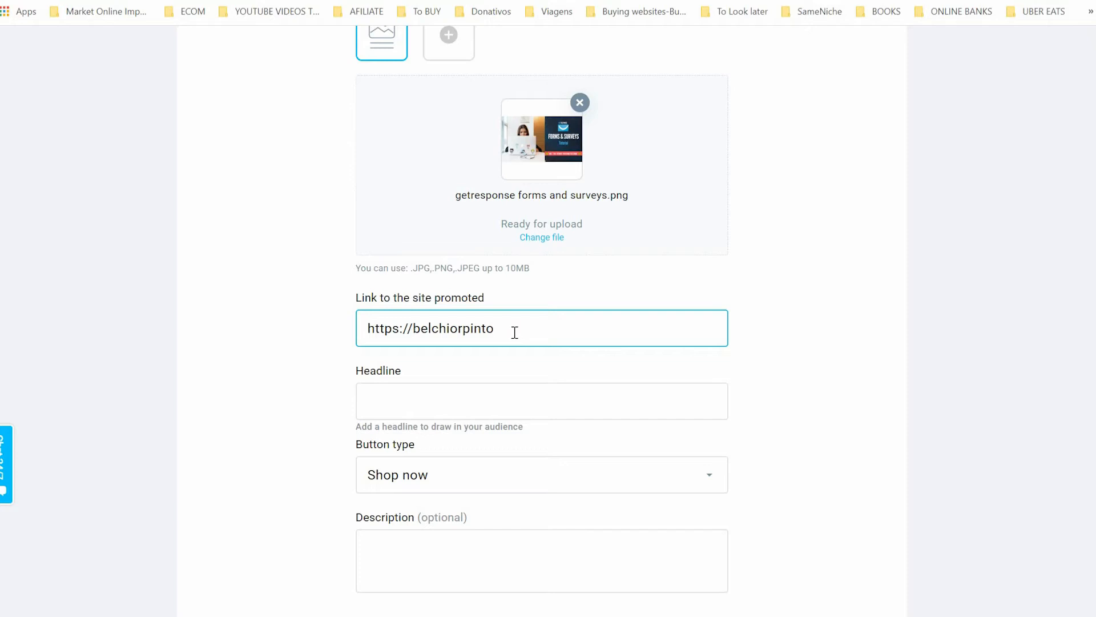
type(".com")
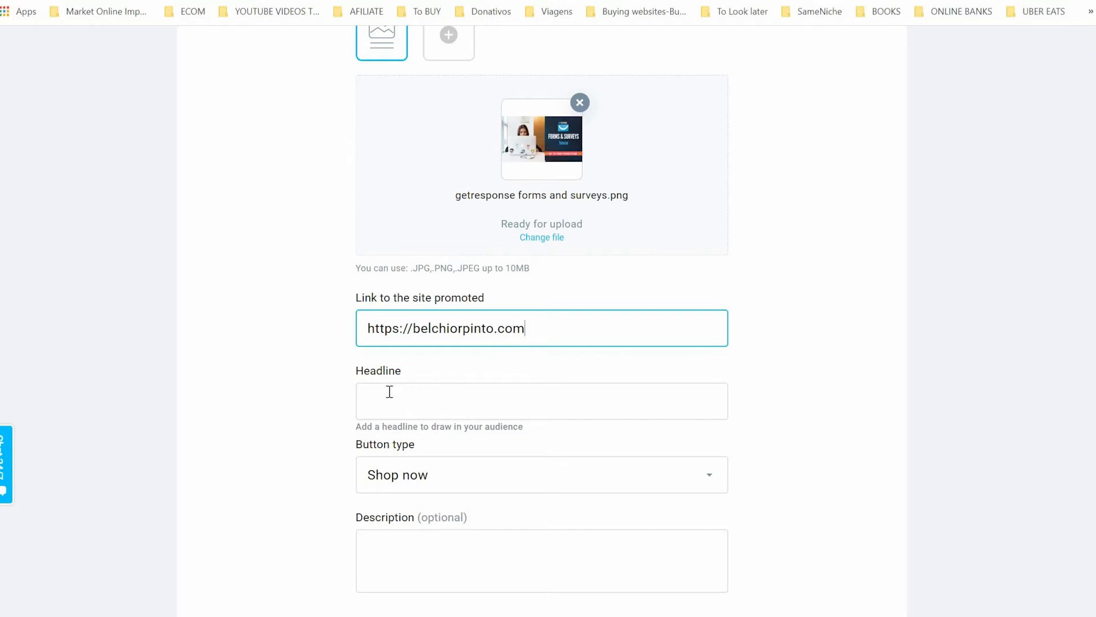
Add headline 'Learn how to become a good marketer', call-to-action Apply now, and save.
left_click(541, 400)
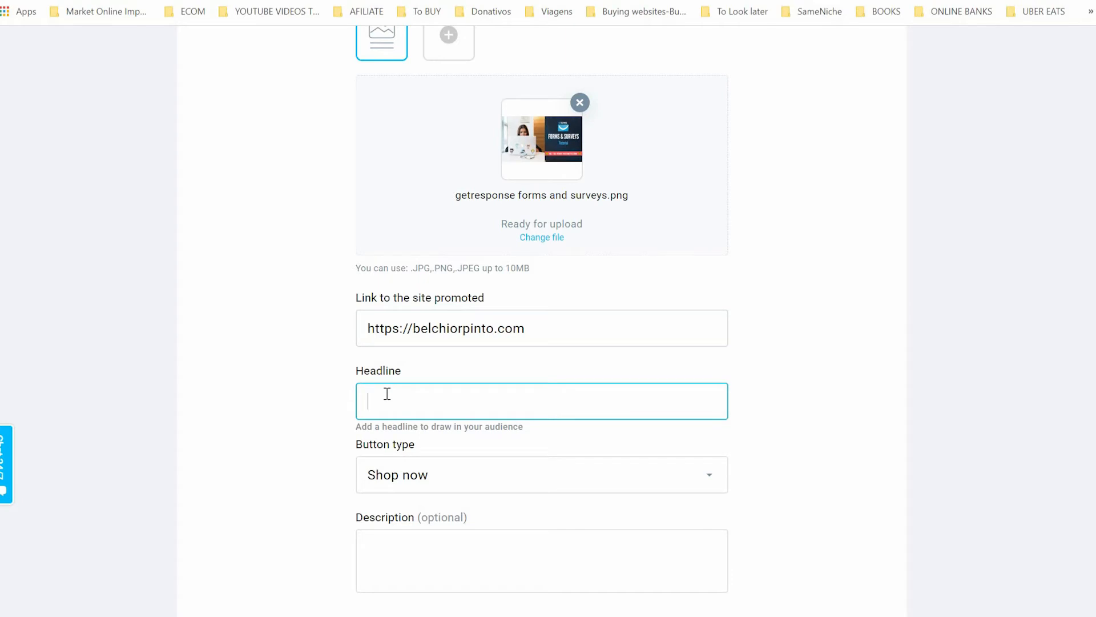
type("Learn how to becom")
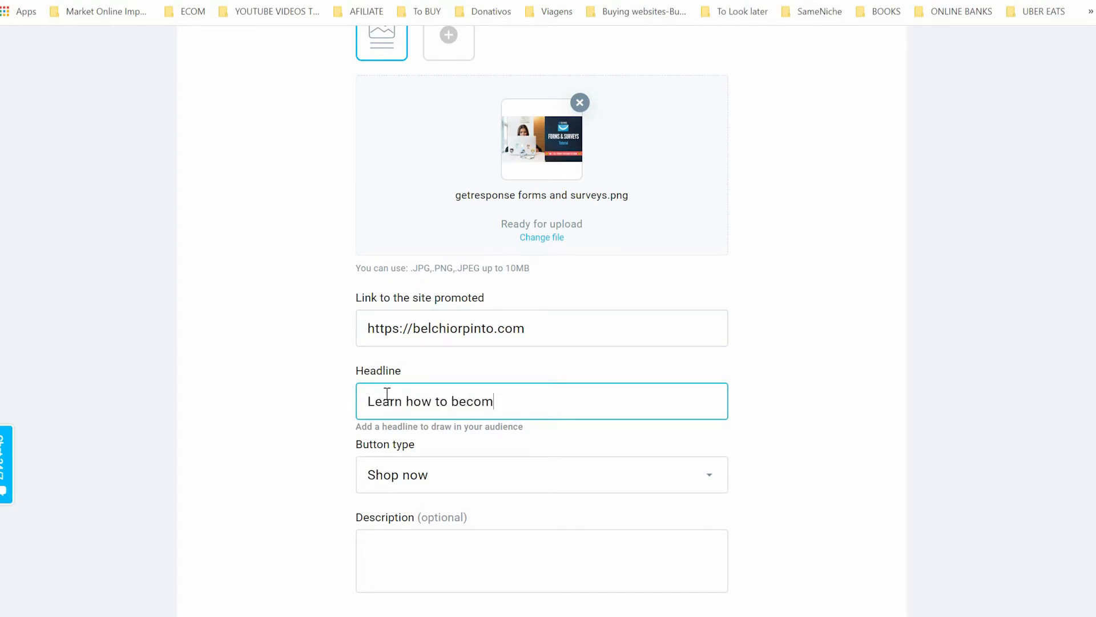
type("e a good marketer")
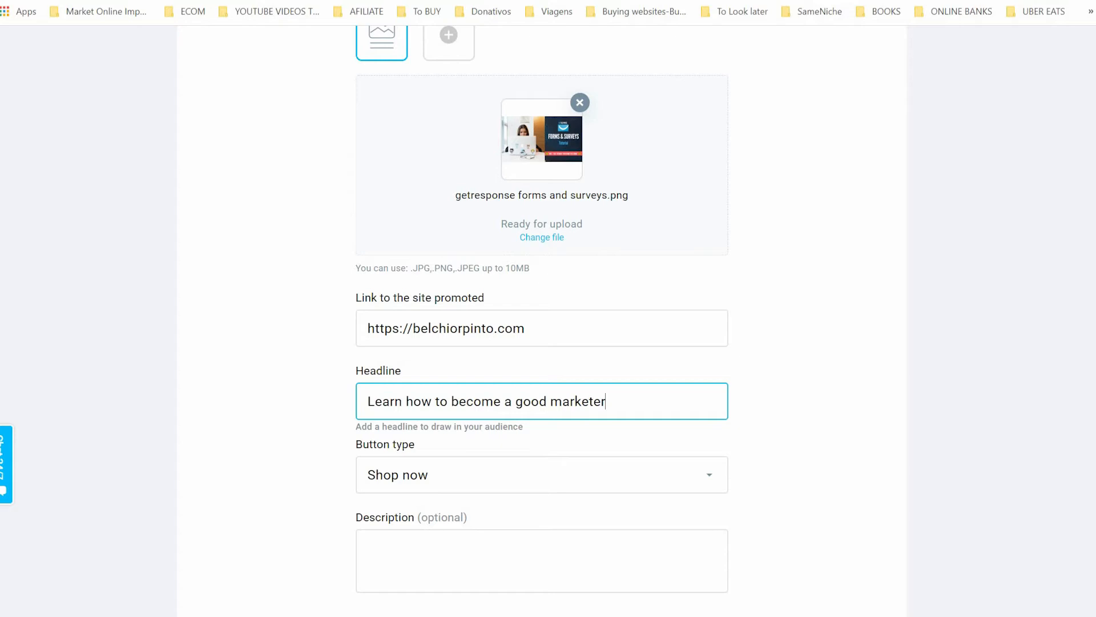
scroll("down", 3)
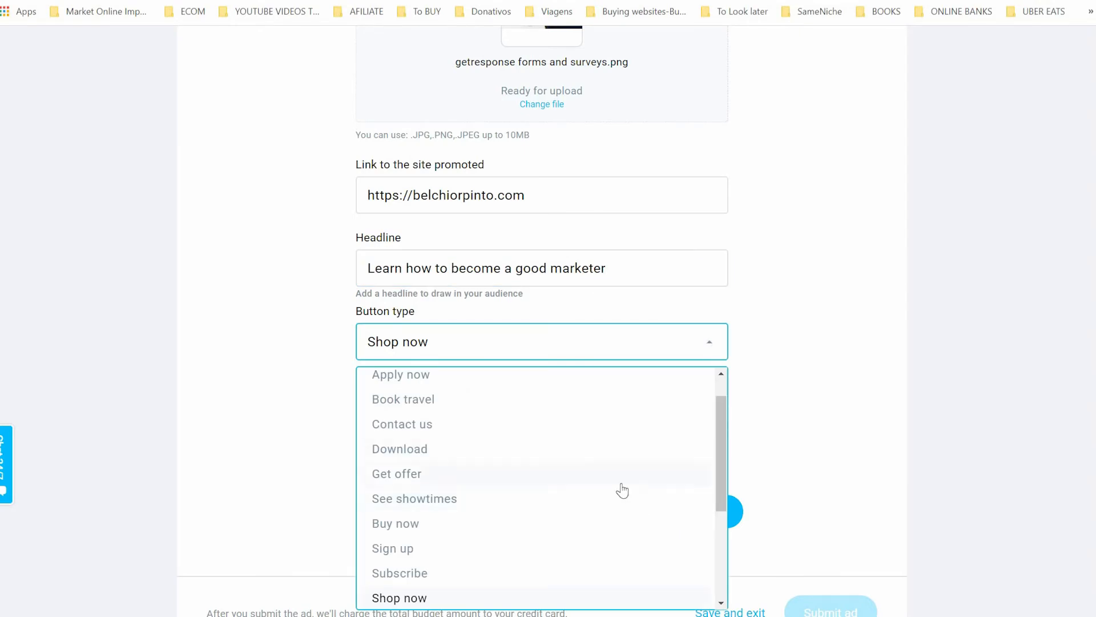
mouse_move(477, 383)
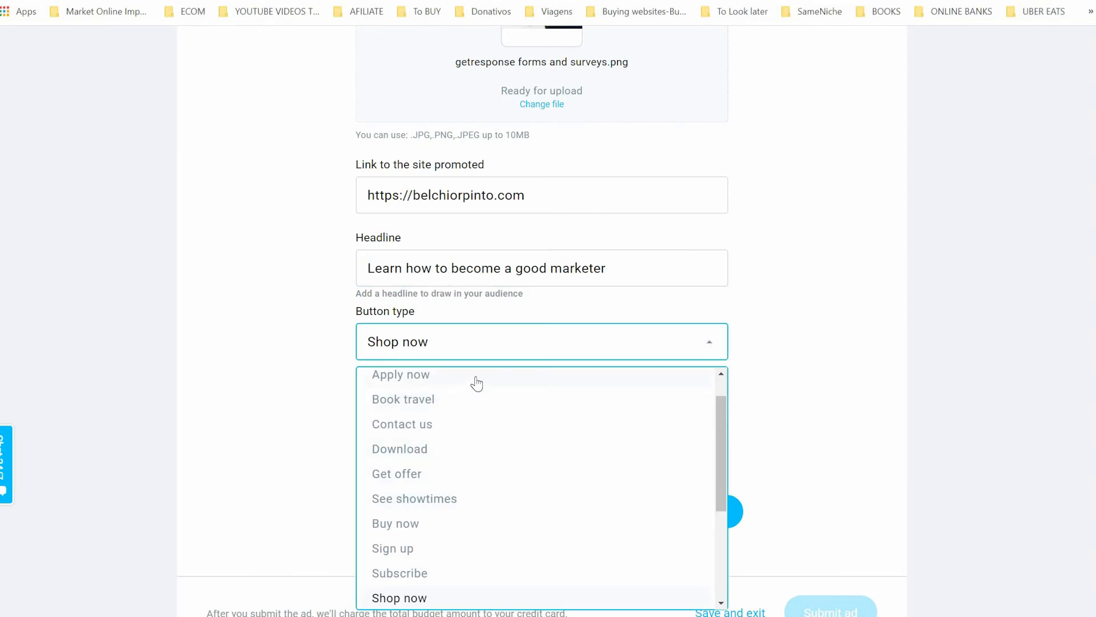
left_click(401, 374)
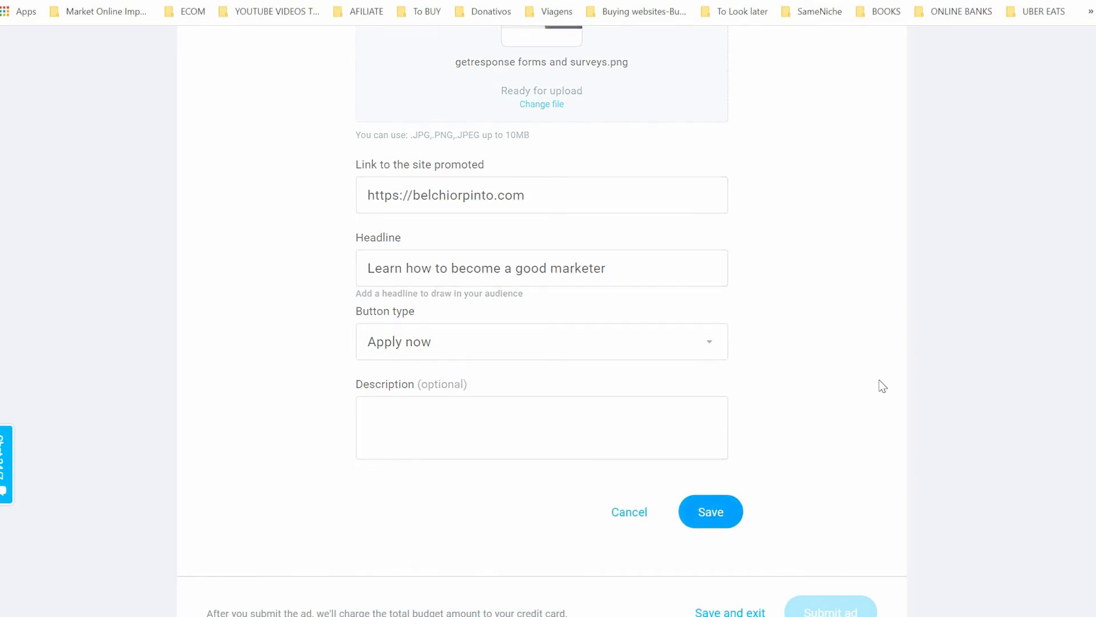
left_click(710, 512)
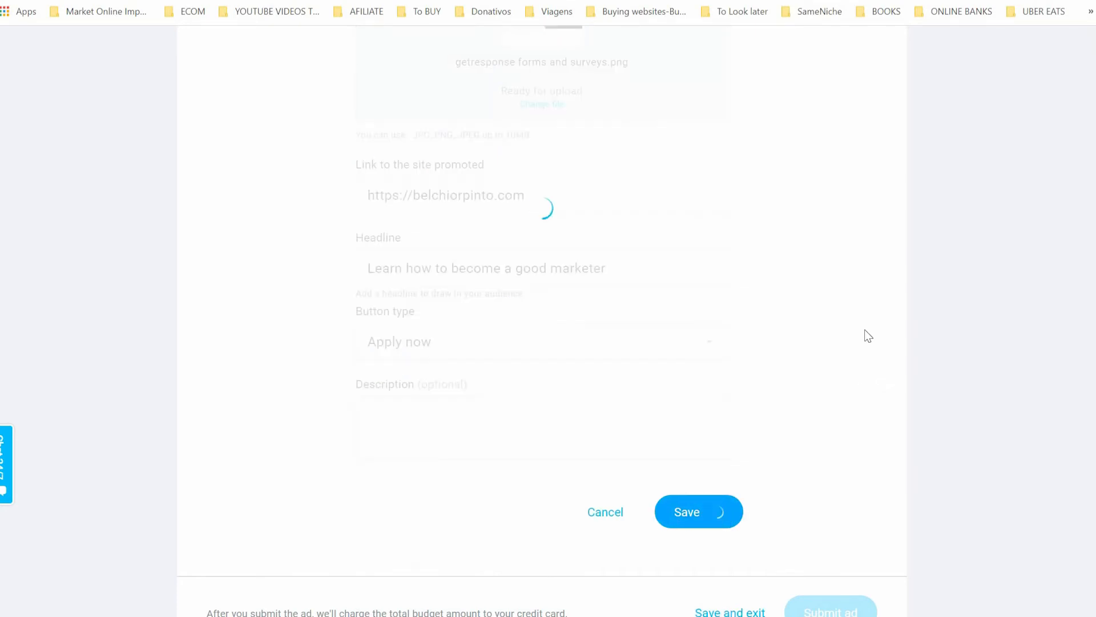
Review the saved ad preview with image, headline and Apply now down to Submit ad.
left_click(696, 511)
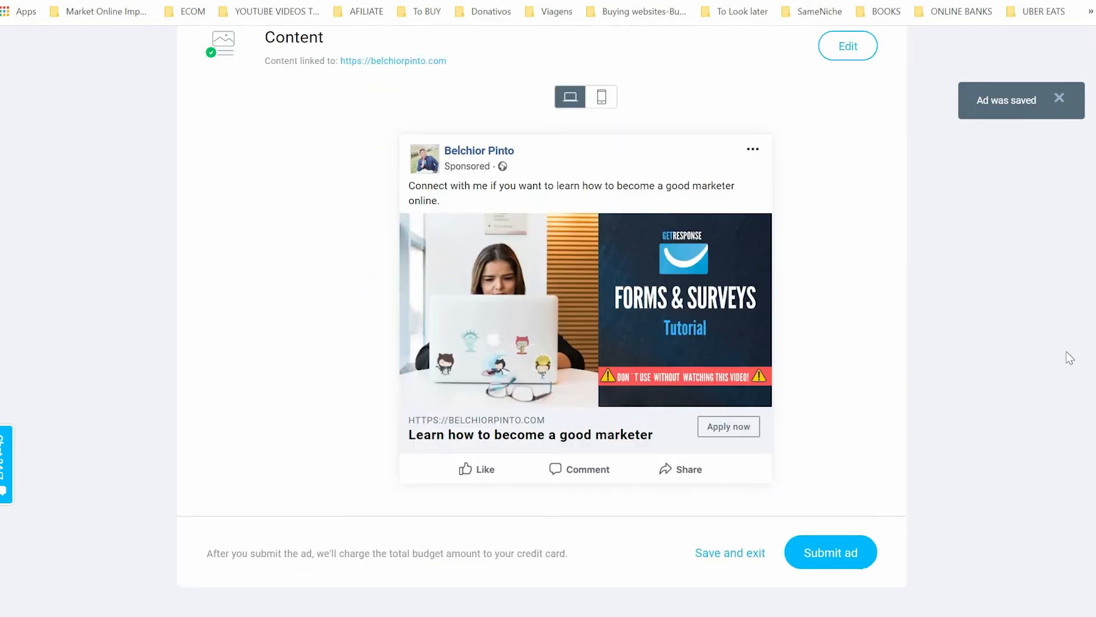
mouse_move(888, 311)
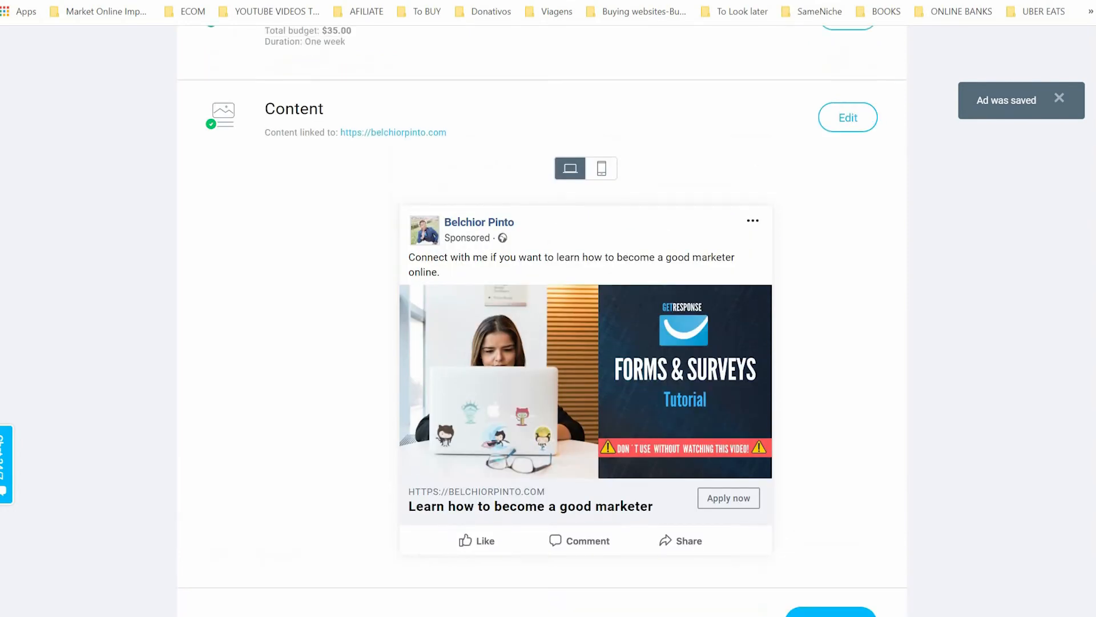
scroll("down", 3)
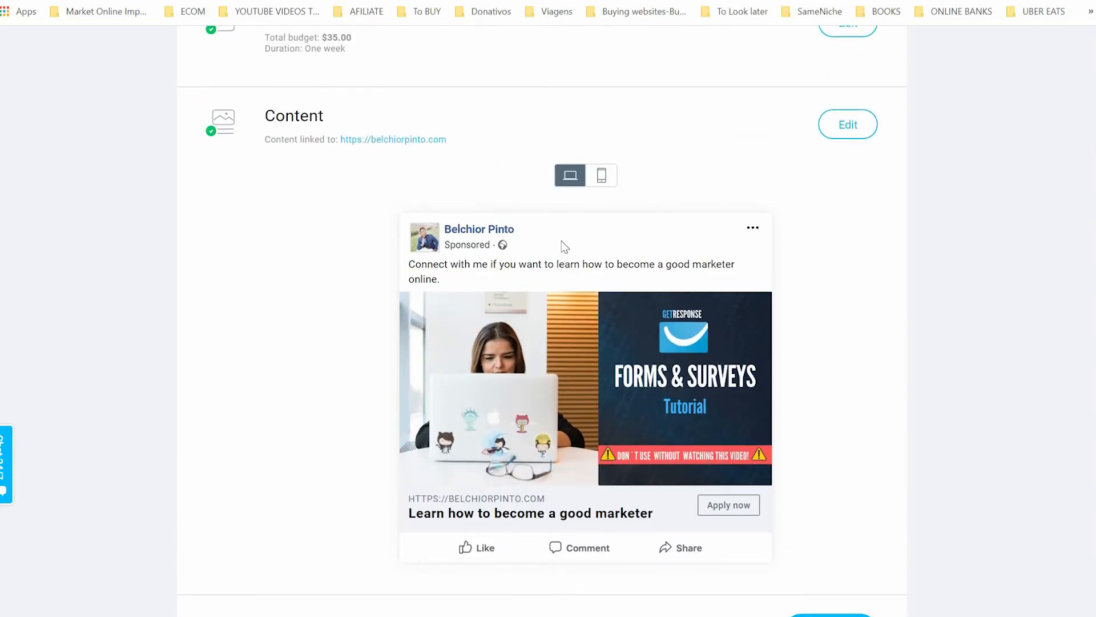
mouse_move(353, 432)
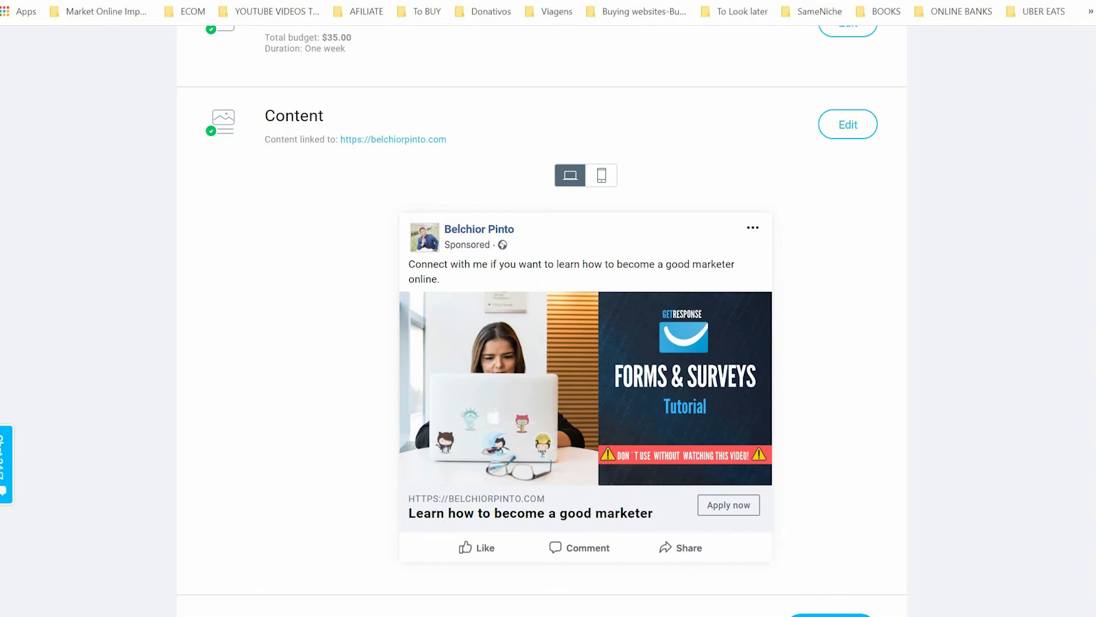
scroll("down", 3)
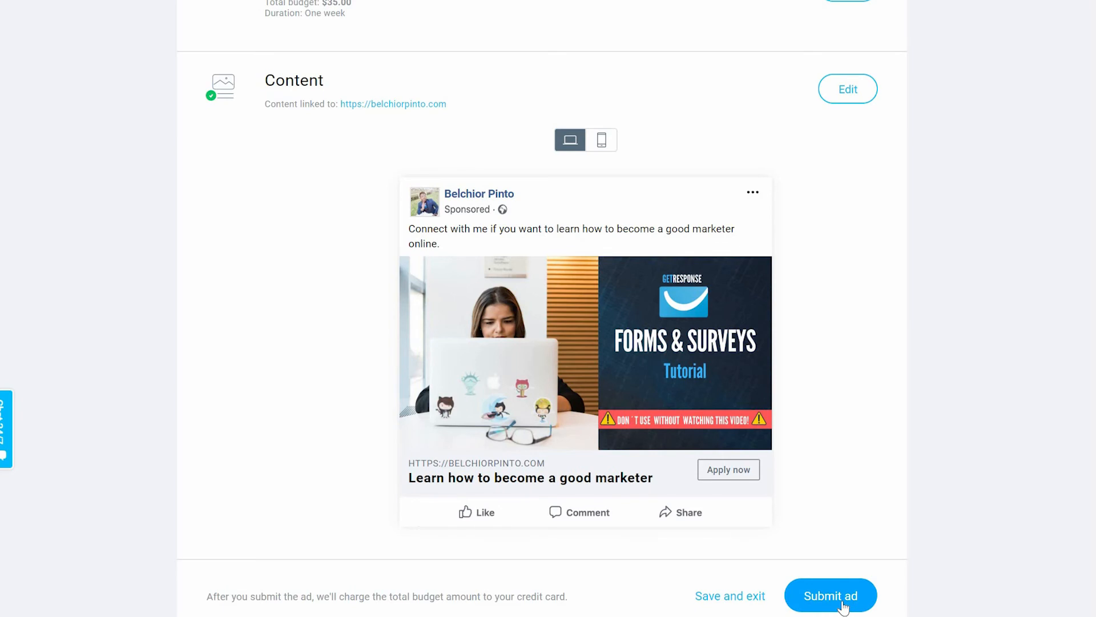